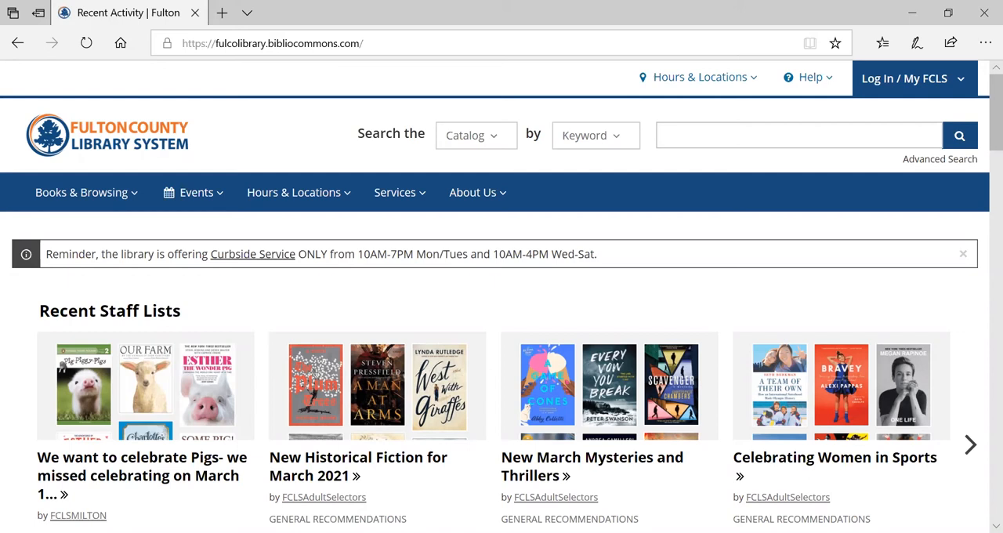
mouse_move(457, 348)
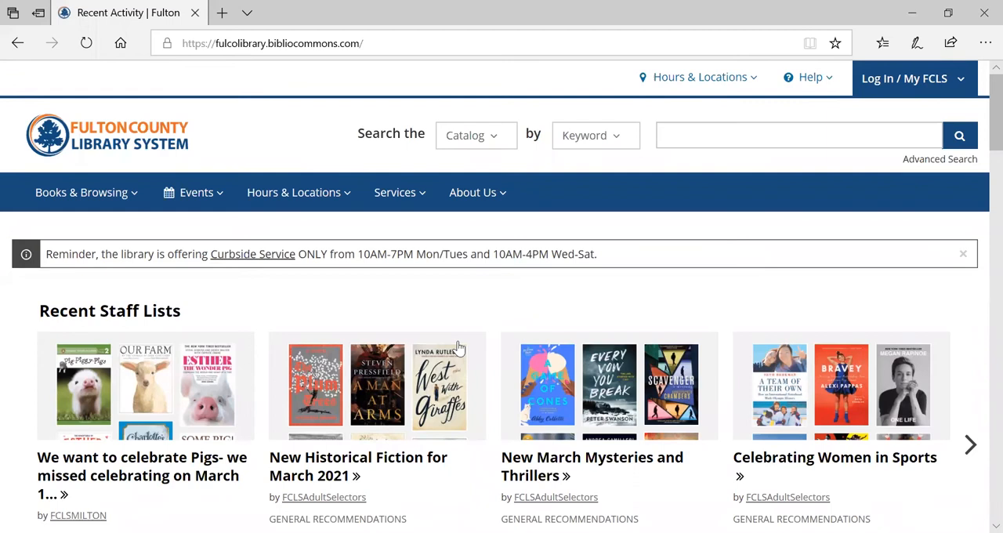
mouse_move(798, 273)
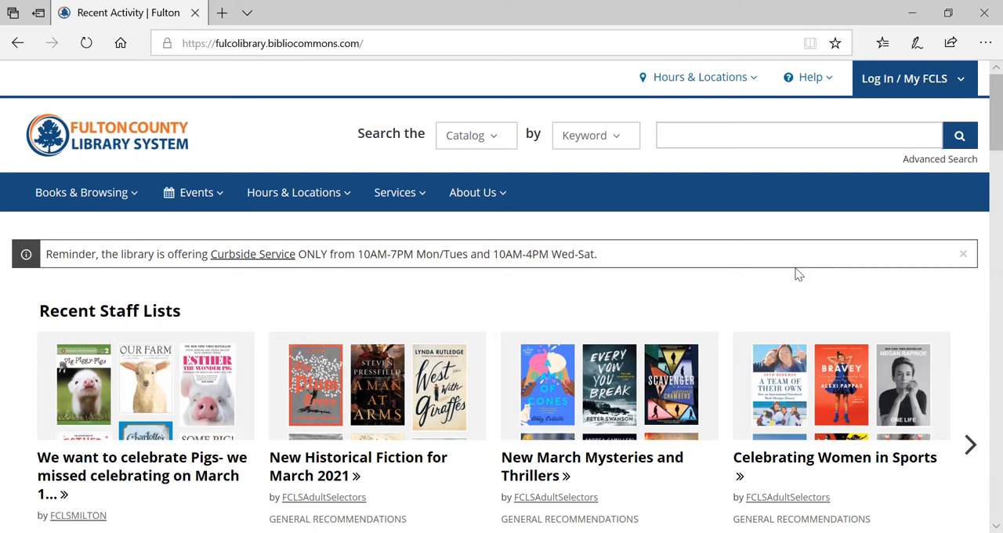
mouse_move(818, 305)
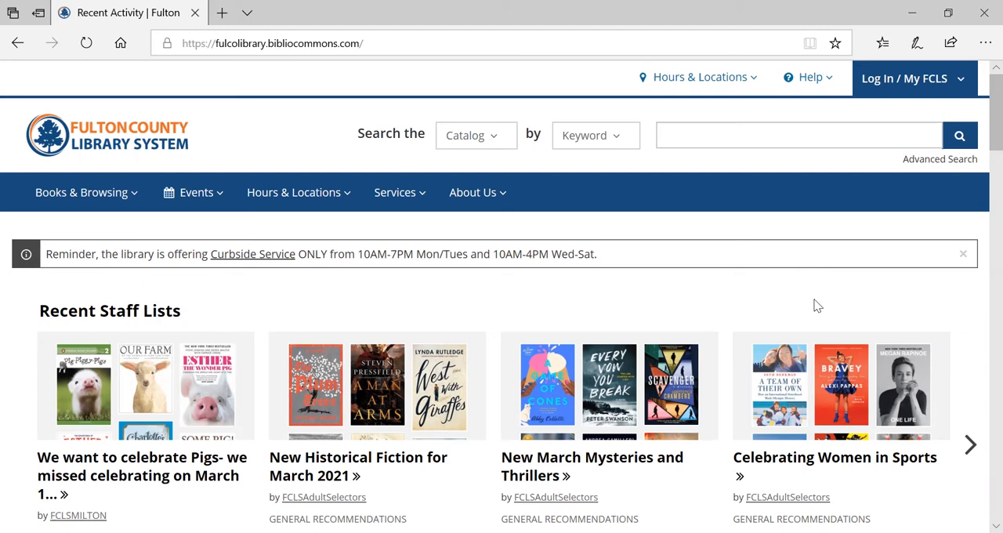
mouse_move(906, 78)
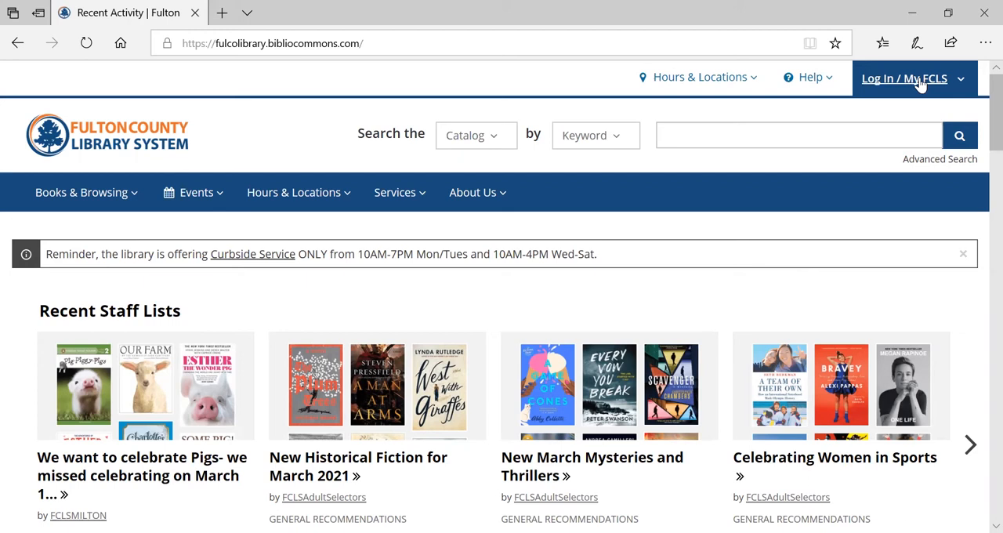
Step: Sign in to the Fulton County Library System catalog with the library card barcode and password
click(903, 78)
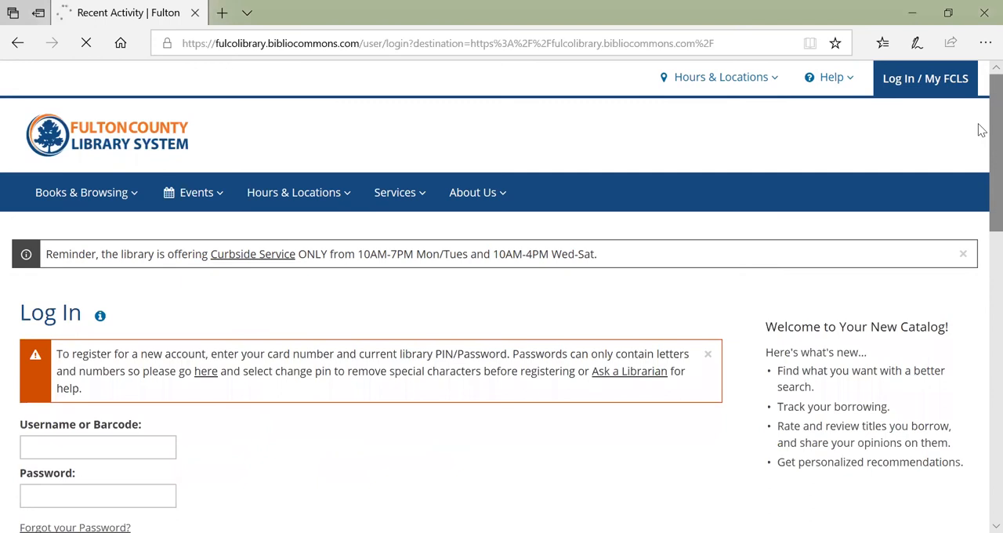
click(44, 442)
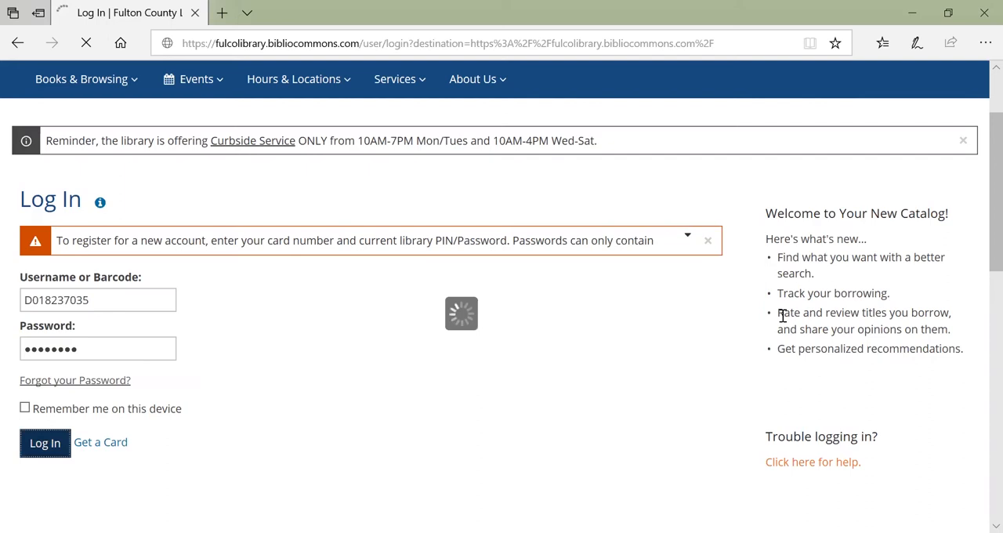
click(44, 442)
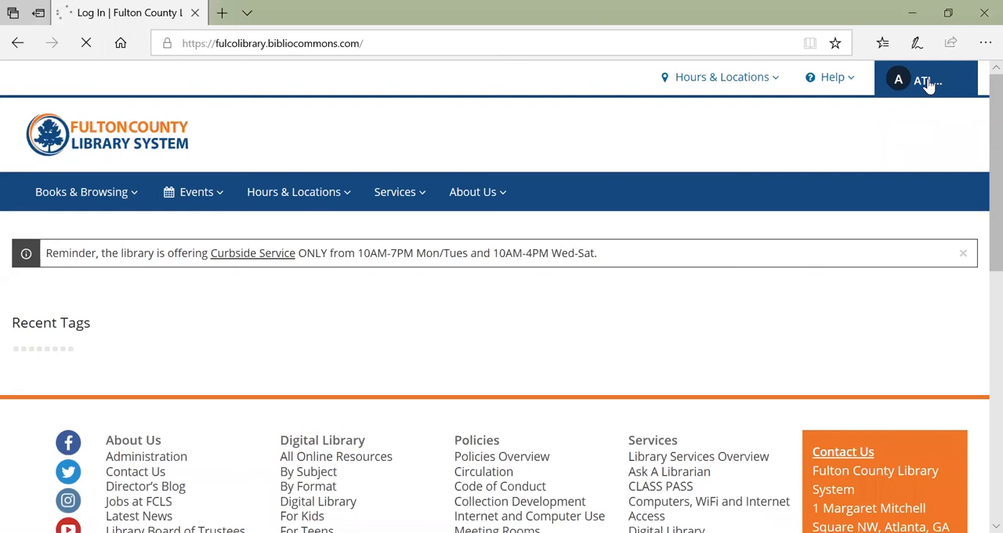
click(928, 80)
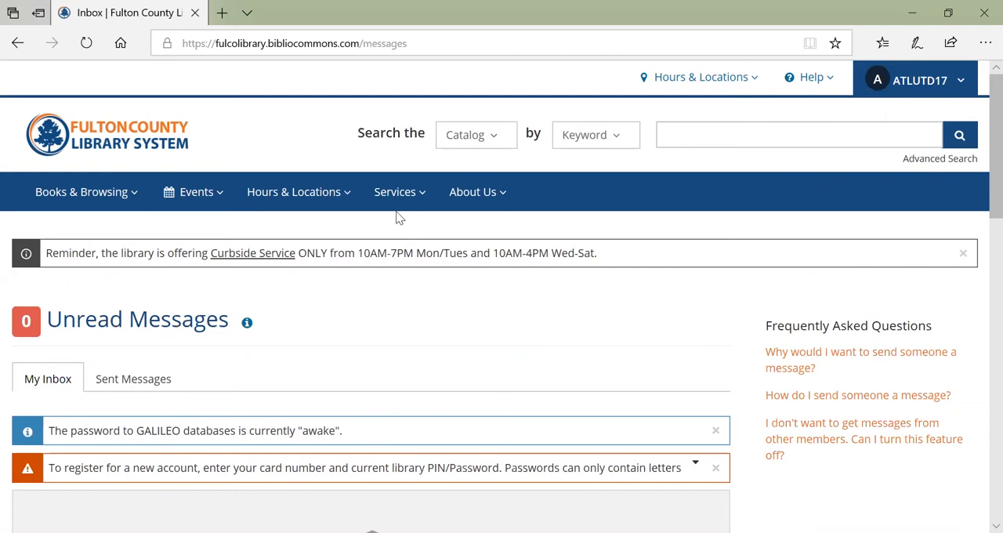
mouse_move(400, 191)
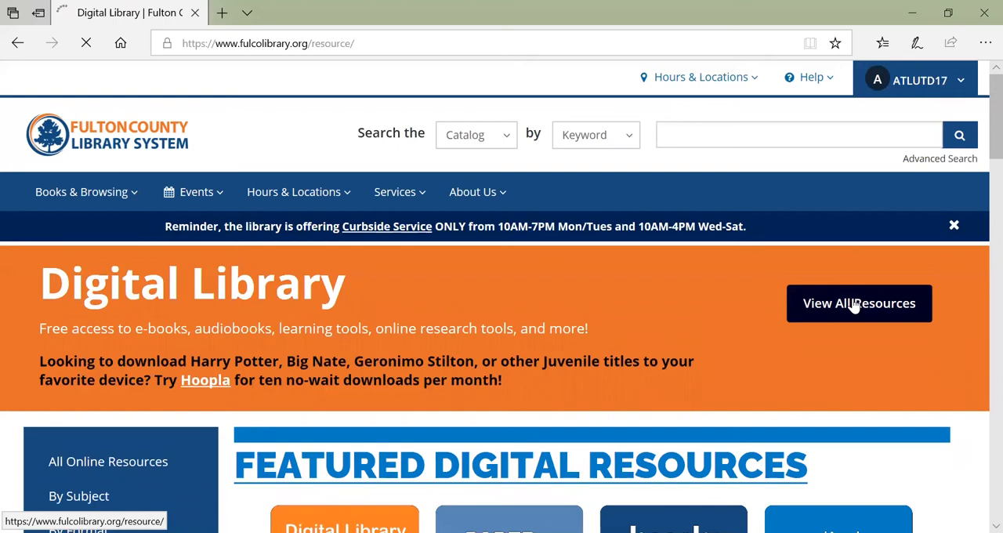
Step: Choose Ancestry Library Edition from the library's full A–Z list of online resources
click(859, 304)
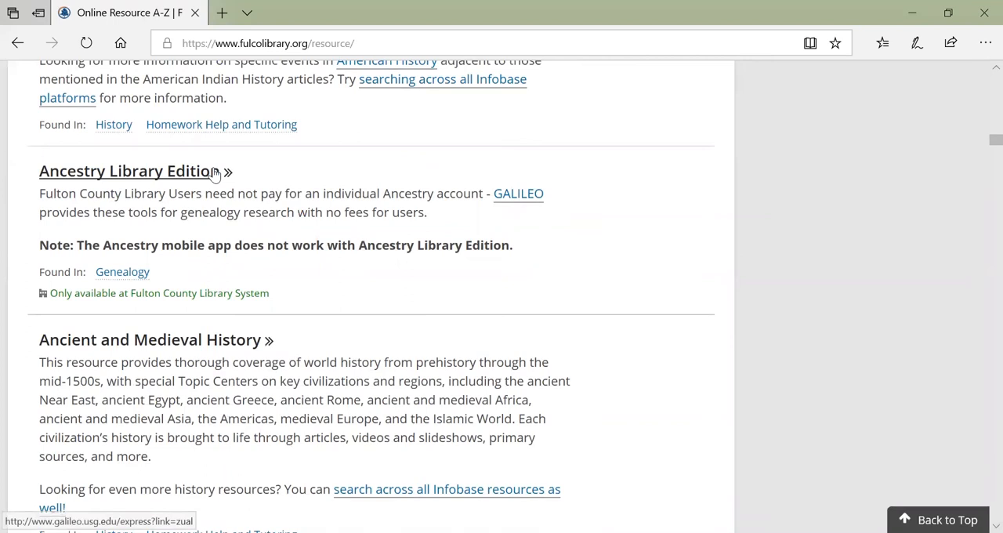
click(517, 195)
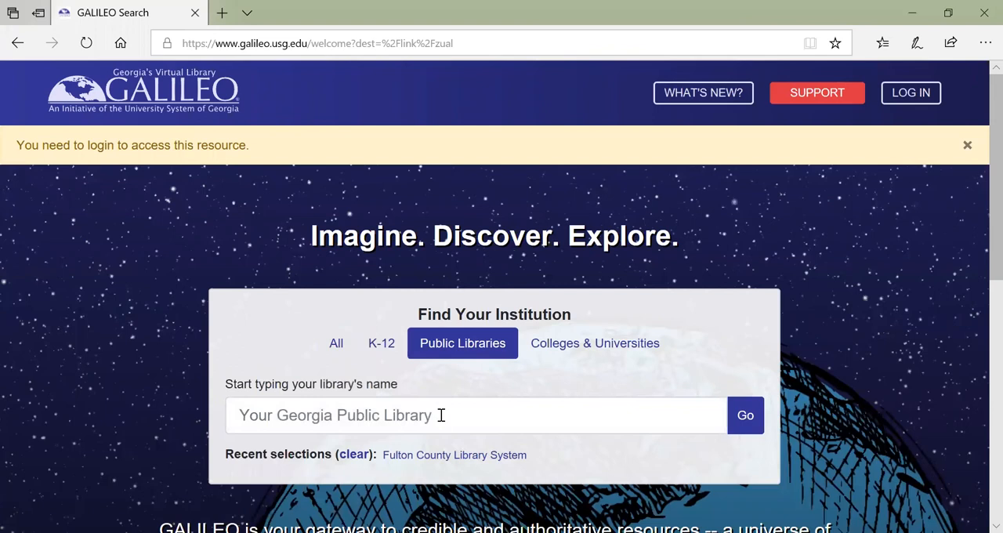
Step: Select Fulton County Library System in GALILEO and submit its password to reach Ancestry Library Edition
click(454, 454)
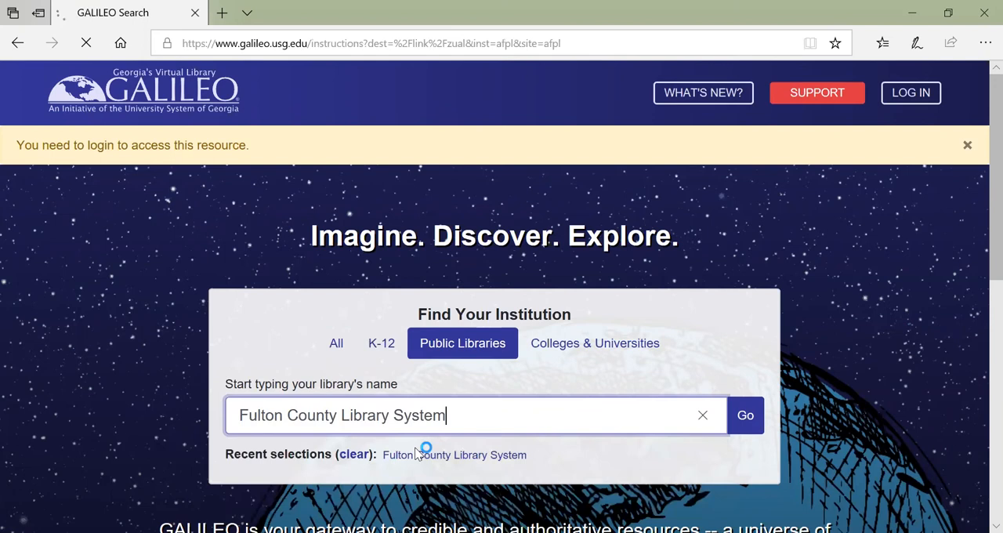
click(745, 414)
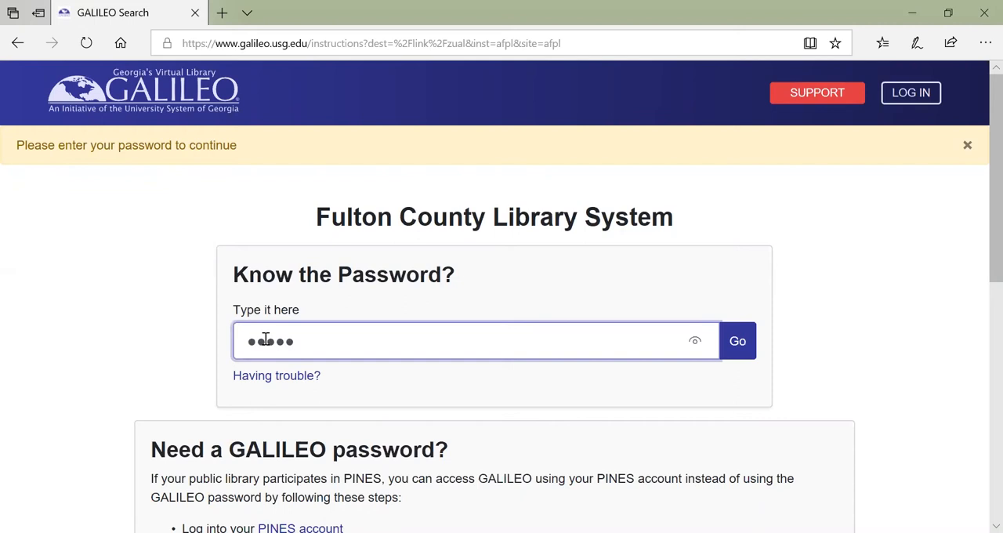
click(737, 340)
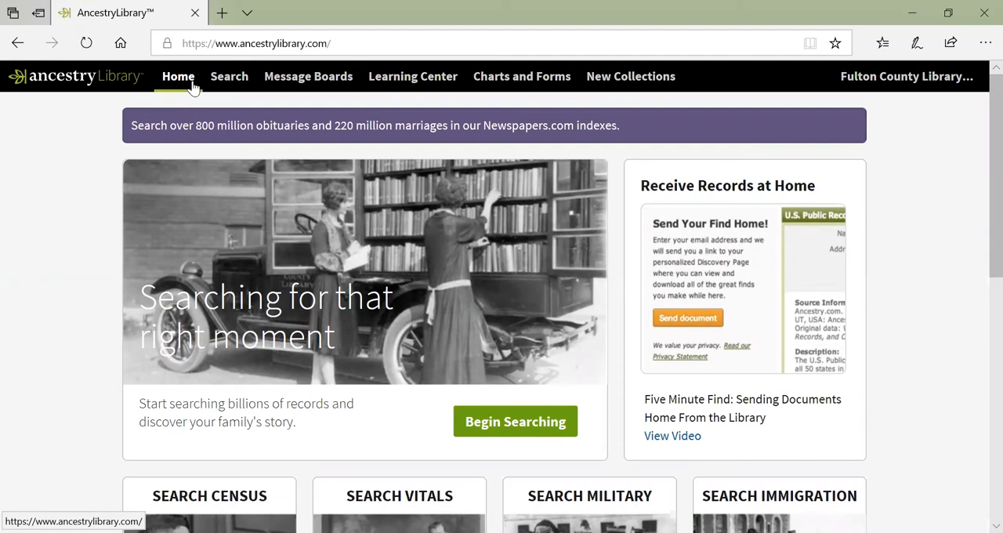
mouse_move(548, 249)
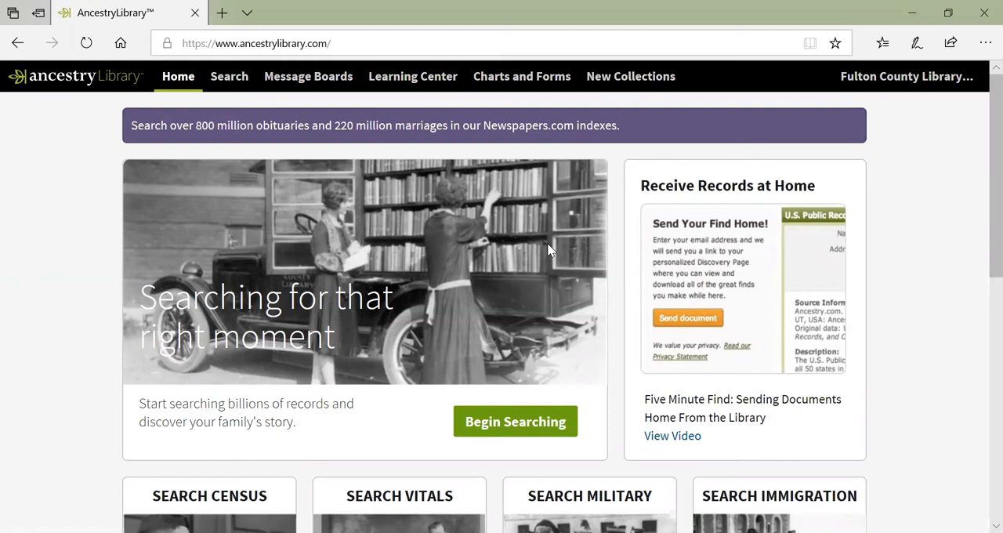
Step: From Charts and Forms, download the Ancestral Chart form as a PDF in a new tab
click(520, 75)
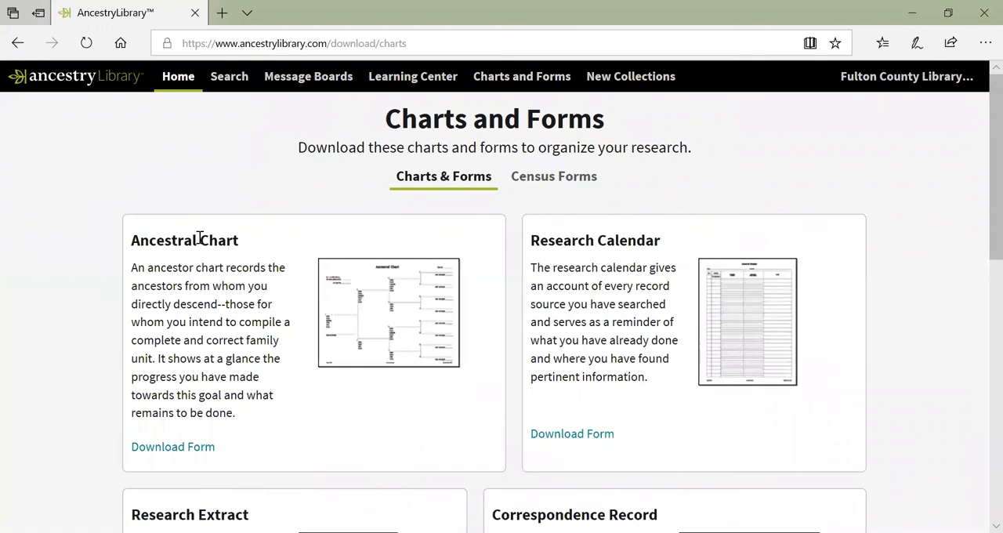
click(172, 447)
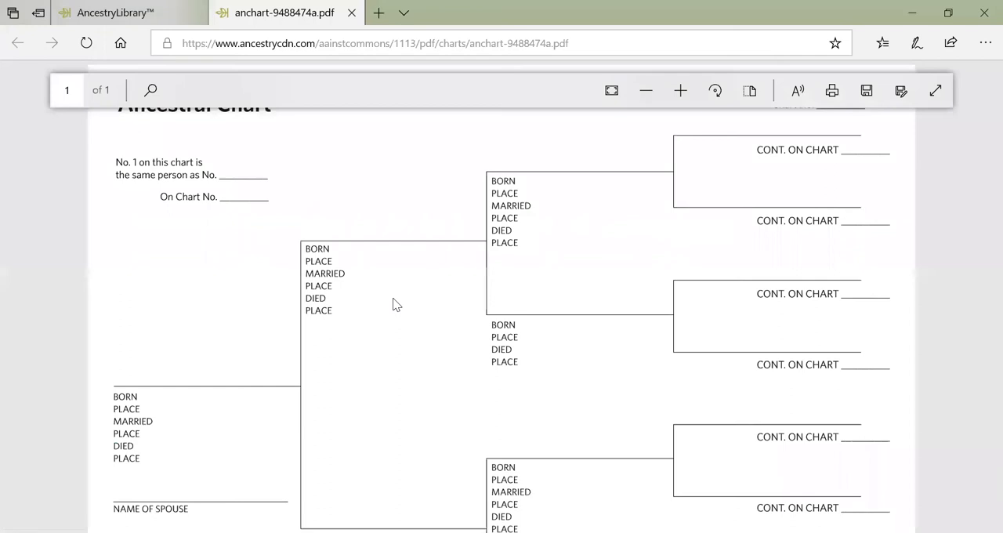
scroll(up, 3)
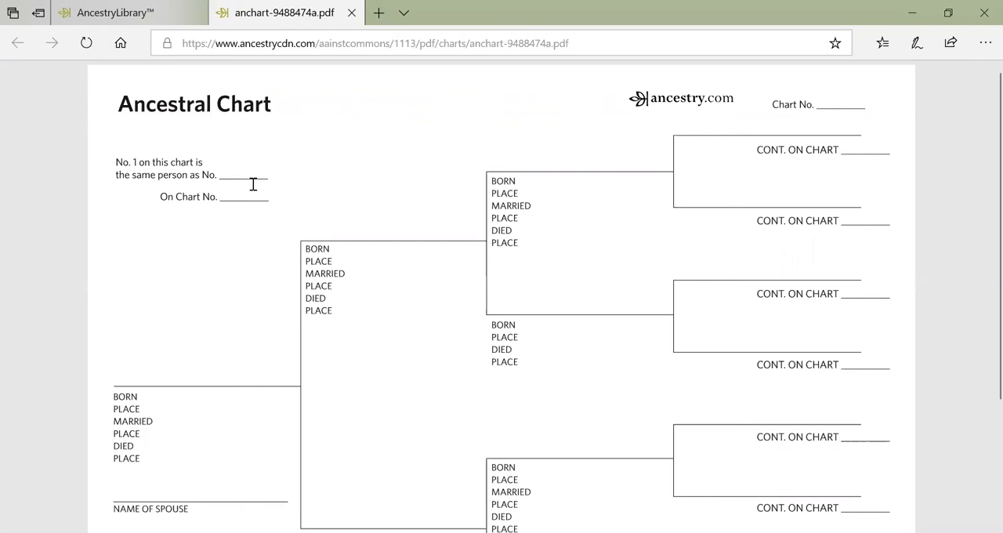
mouse_move(602, 279)
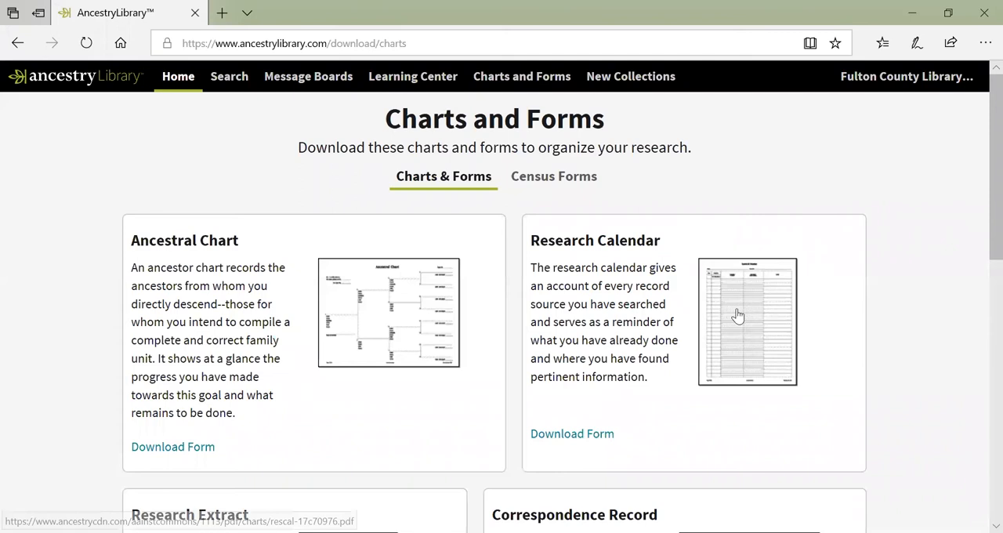
Step: Download the Research Calendar form as a PDF, then close its tab
click(572, 432)
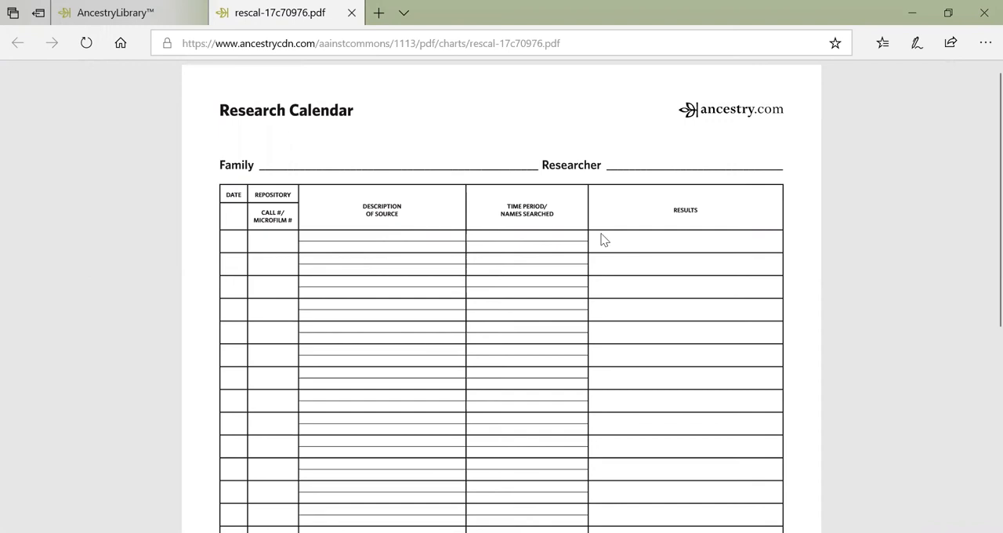
mouse_move(552, 249)
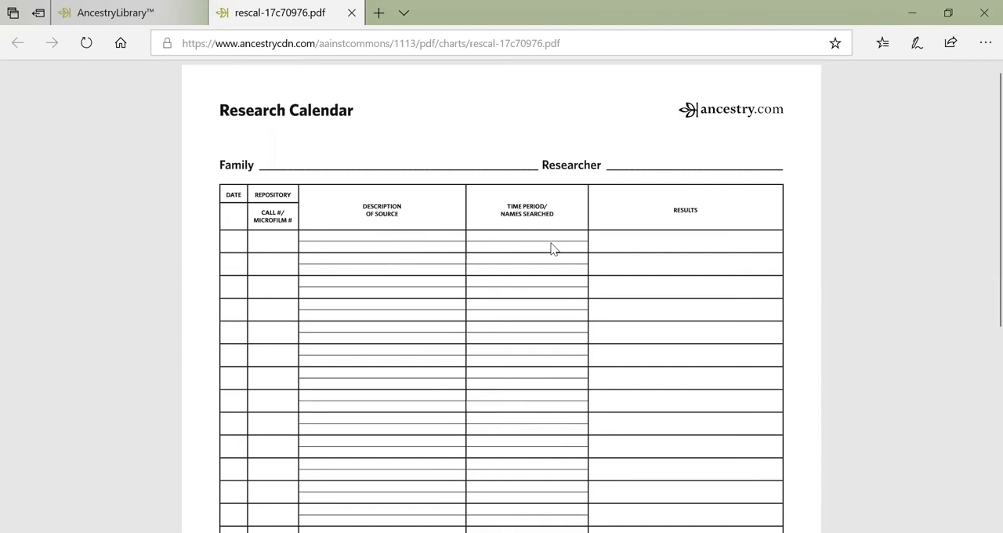
mouse_move(597, 242)
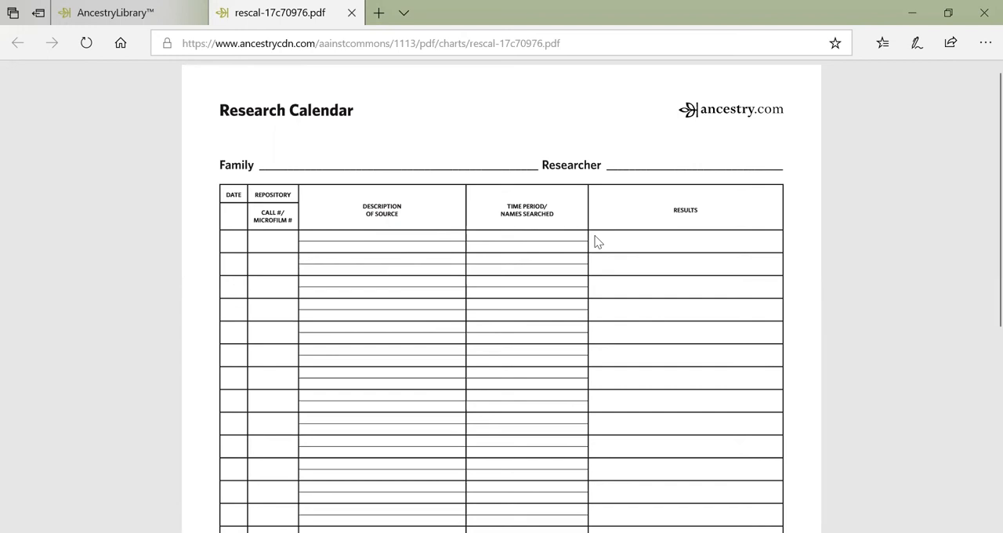
mouse_move(430, 250)
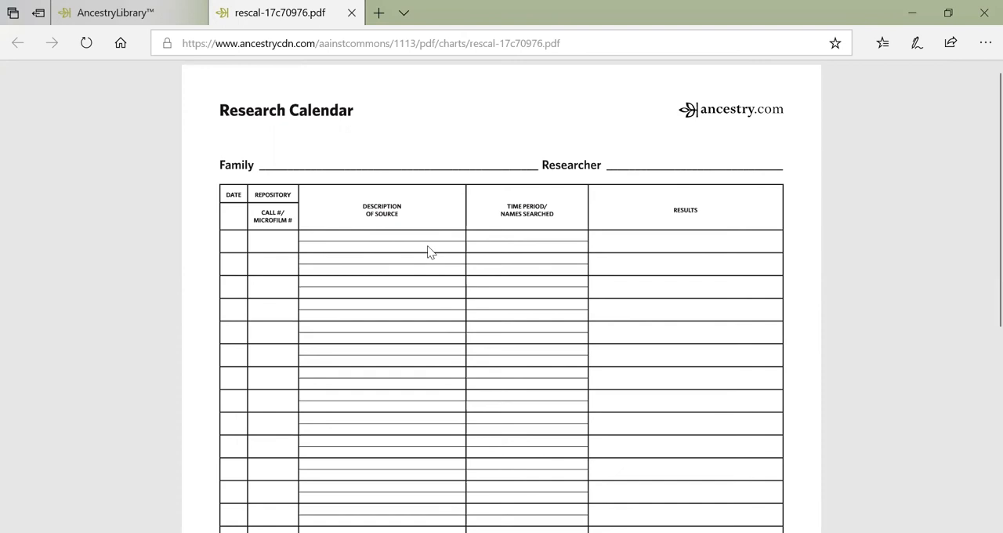
mouse_move(455, 257)
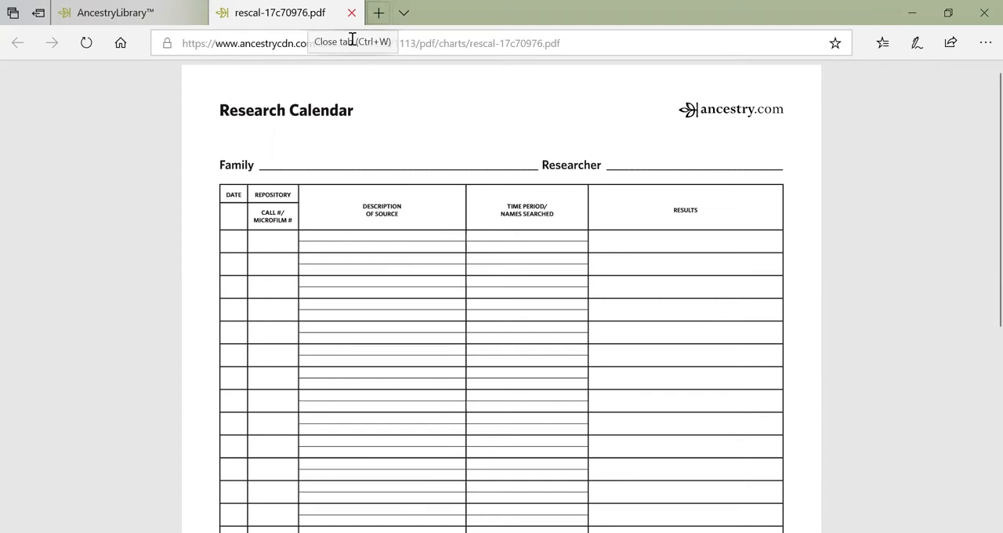
click(351, 13)
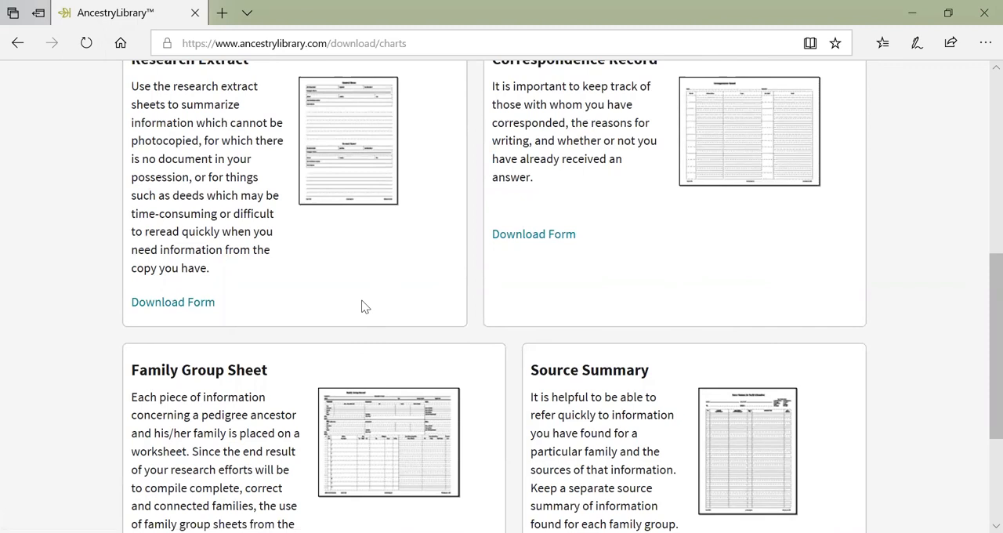
mouse_move(379, 116)
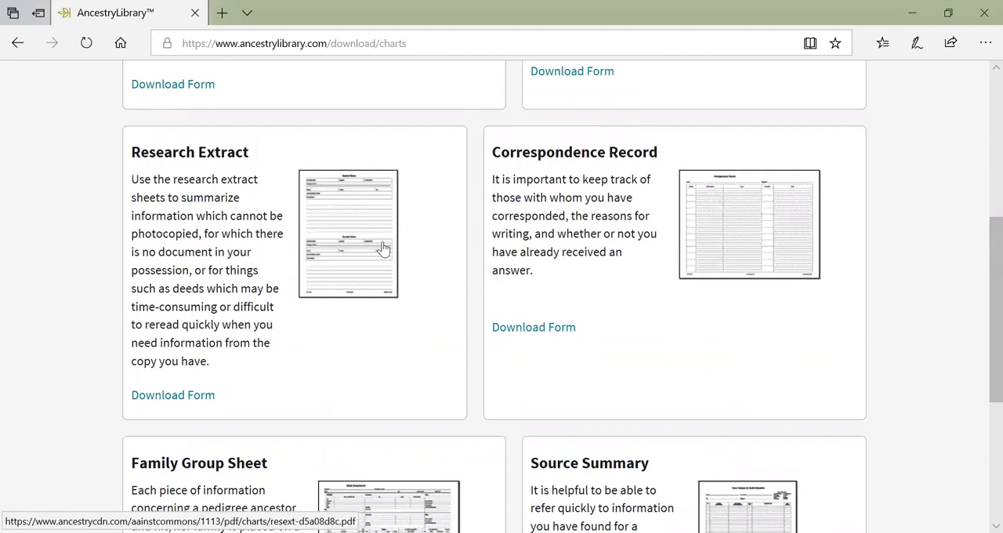
mouse_move(333, 210)
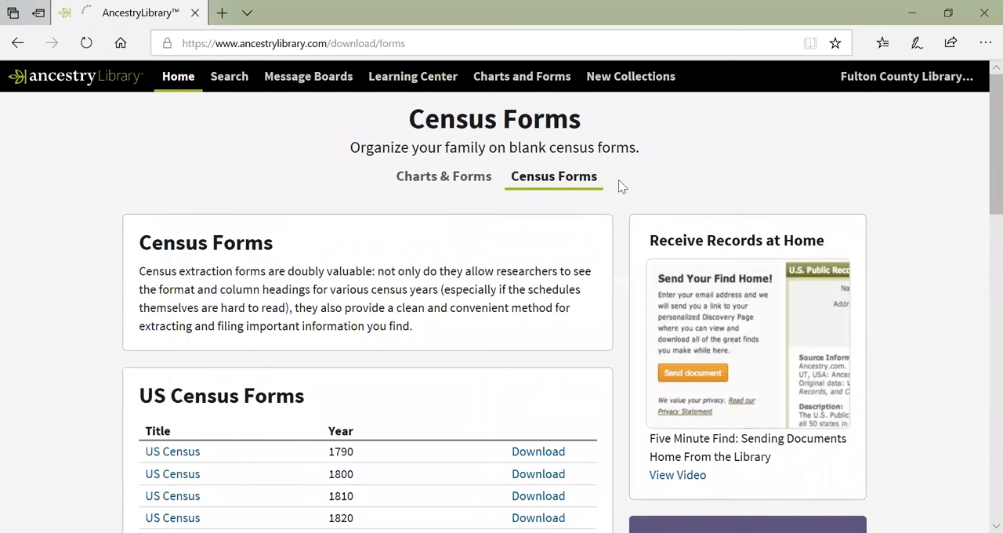
Step: Look through the US Census Forms list and return to the Ancestry Library home page
scroll(down, 3)
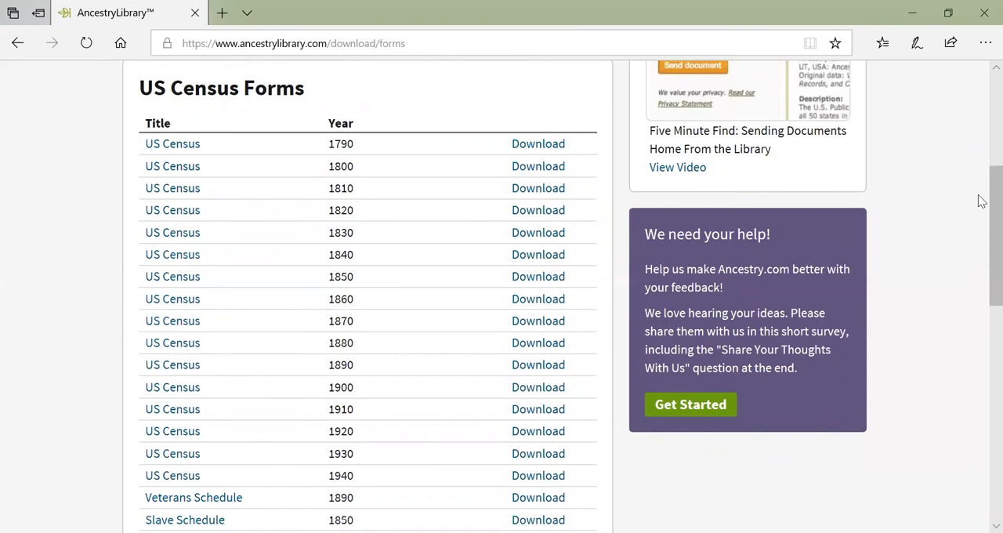
scroll(down, 3)
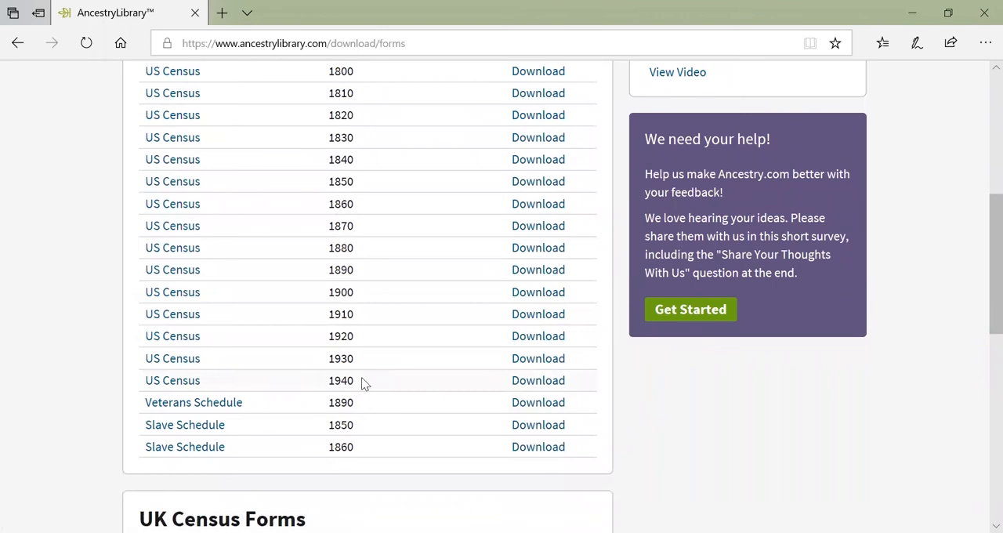
mouse_move(160, 452)
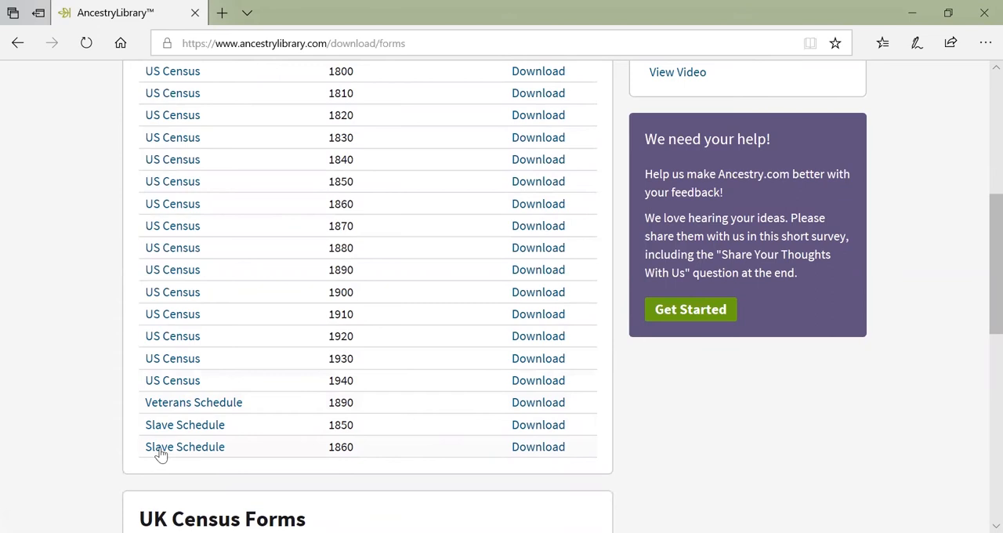
scroll(up, 3)
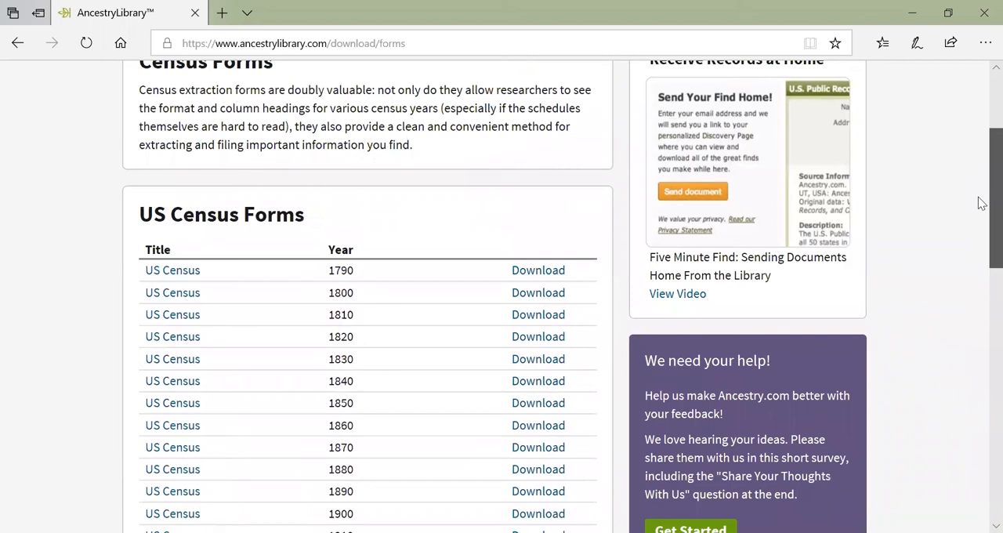
scroll(up, 3)
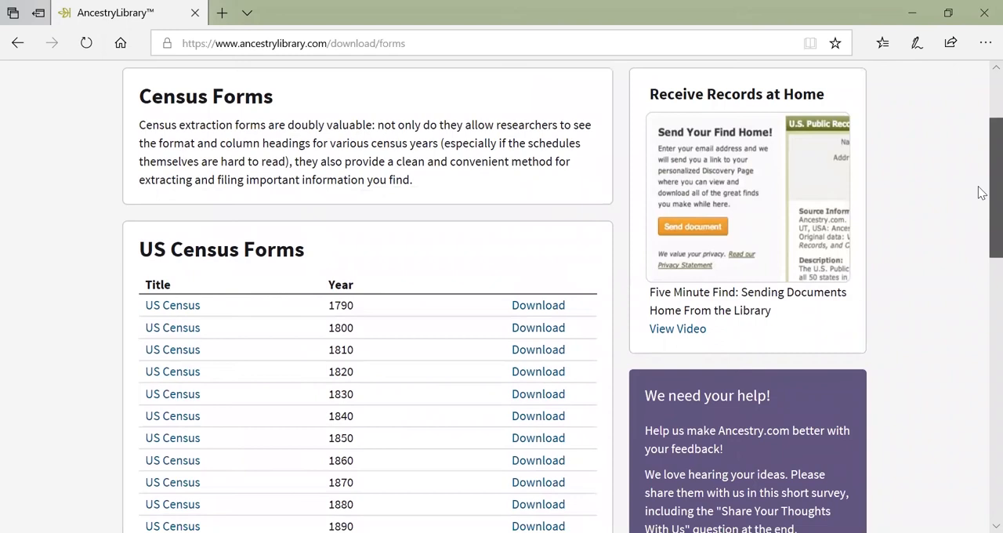
scroll(up, 3)
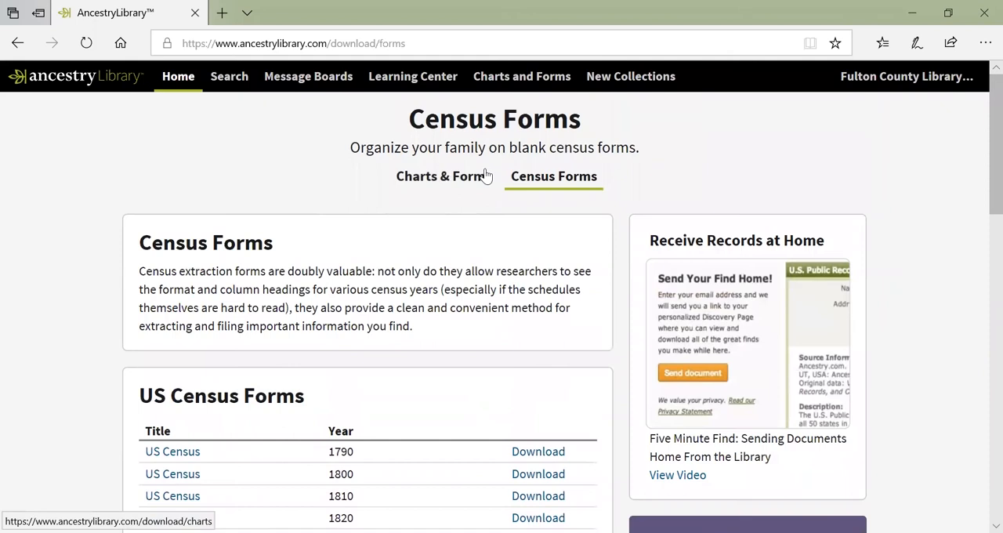
mouse_move(60, 82)
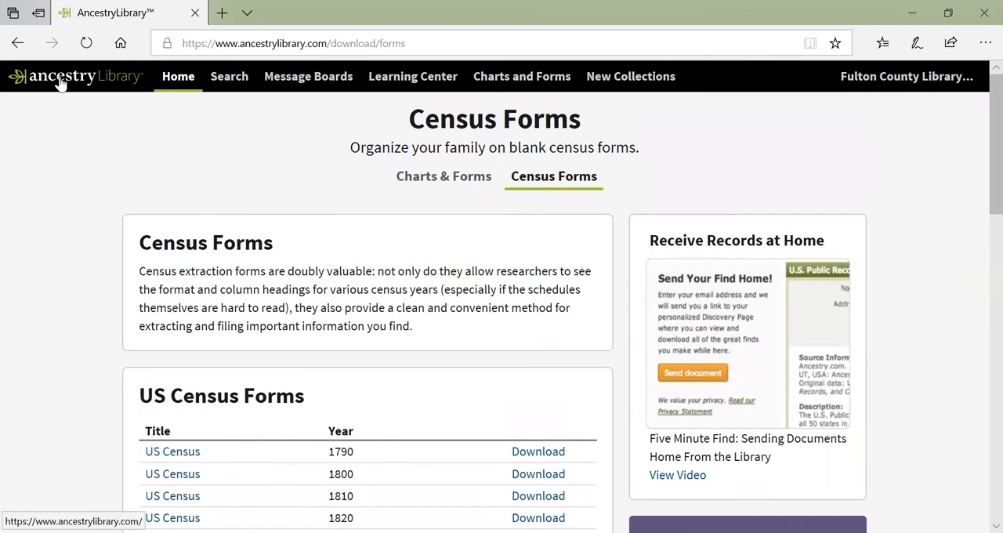
click(76, 75)
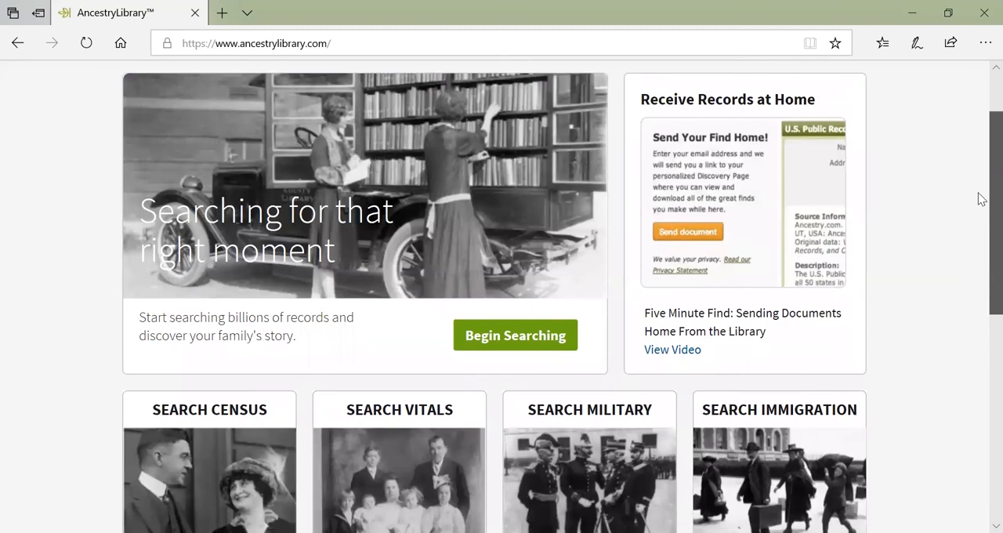
scroll(down, 3)
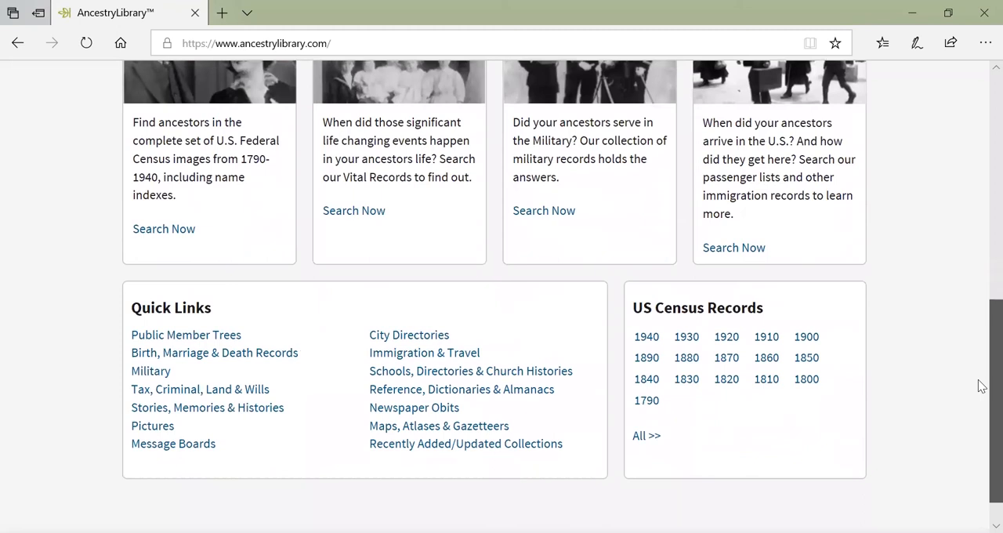
mouse_move(687, 437)
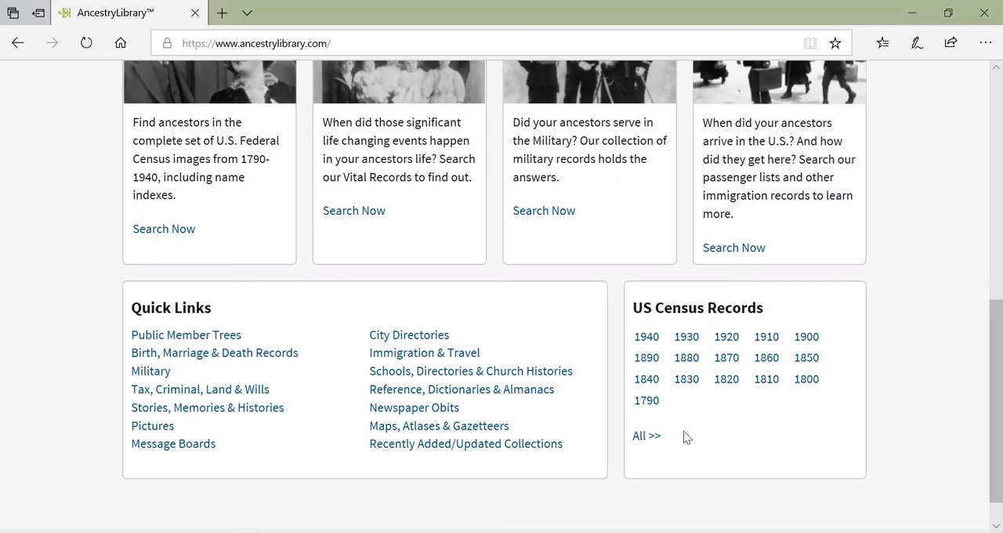
mouse_move(686, 423)
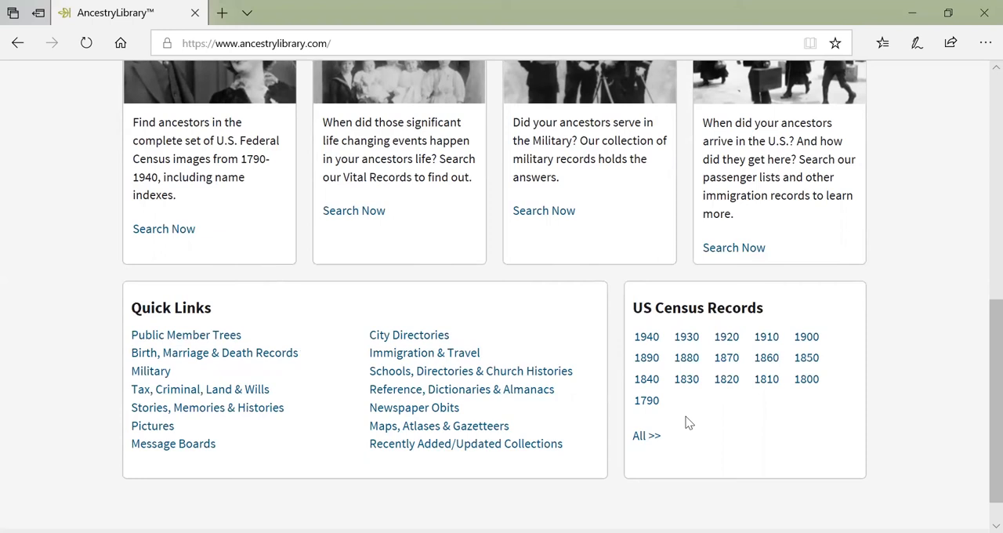
mouse_move(721, 448)
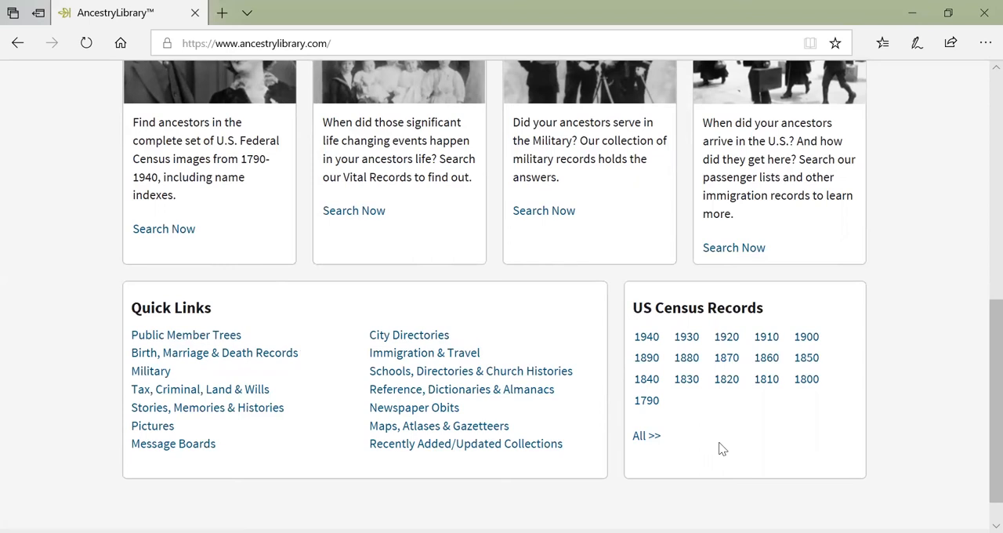
mouse_move(806, 335)
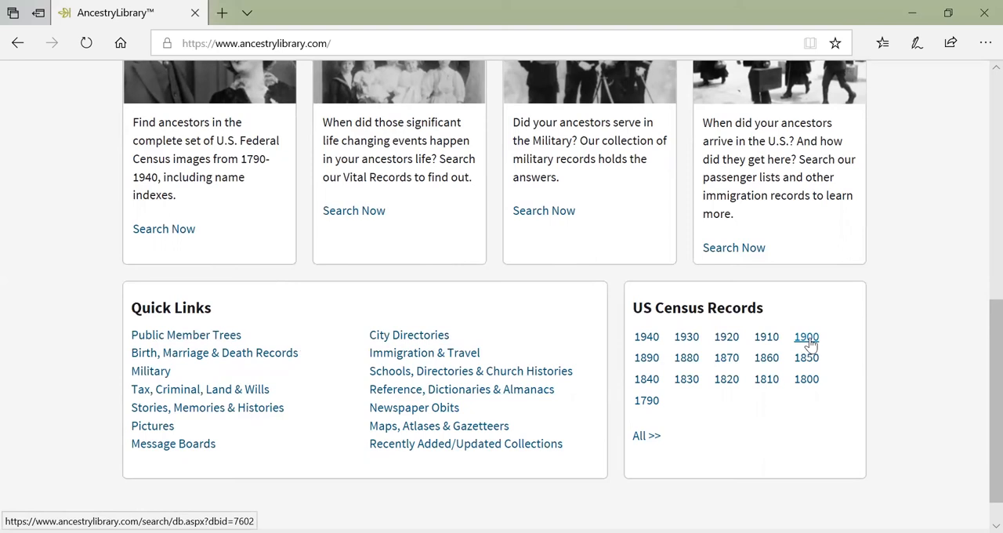
Step: Search the 1900 US Federal Census for first name Emily, last name Kaltenbach
click(806, 335)
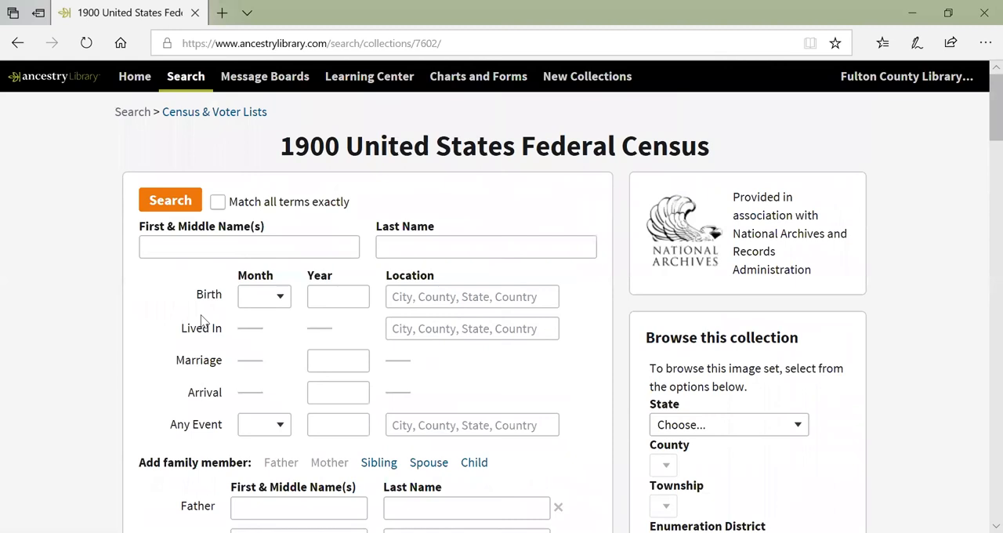
text(Emily)
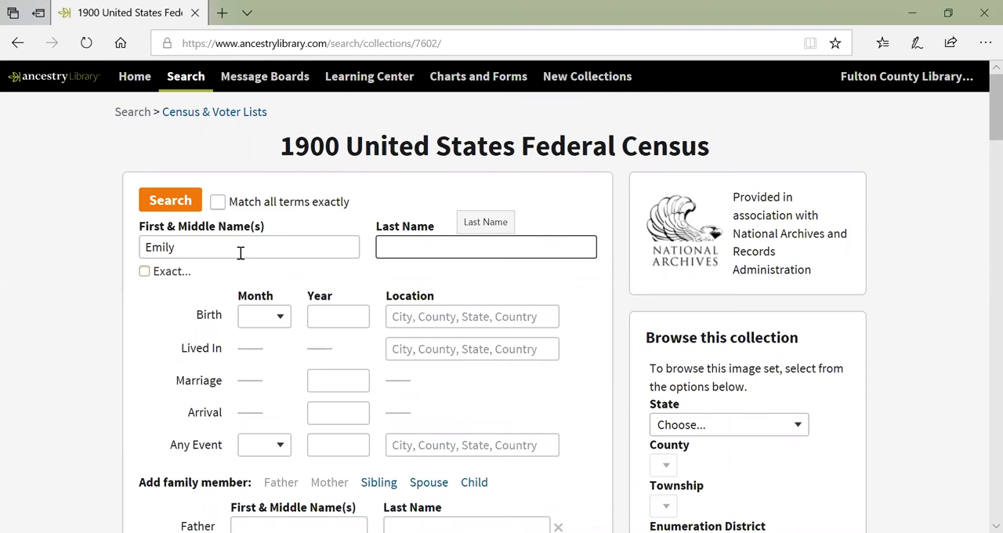
text(Kaltenbach)
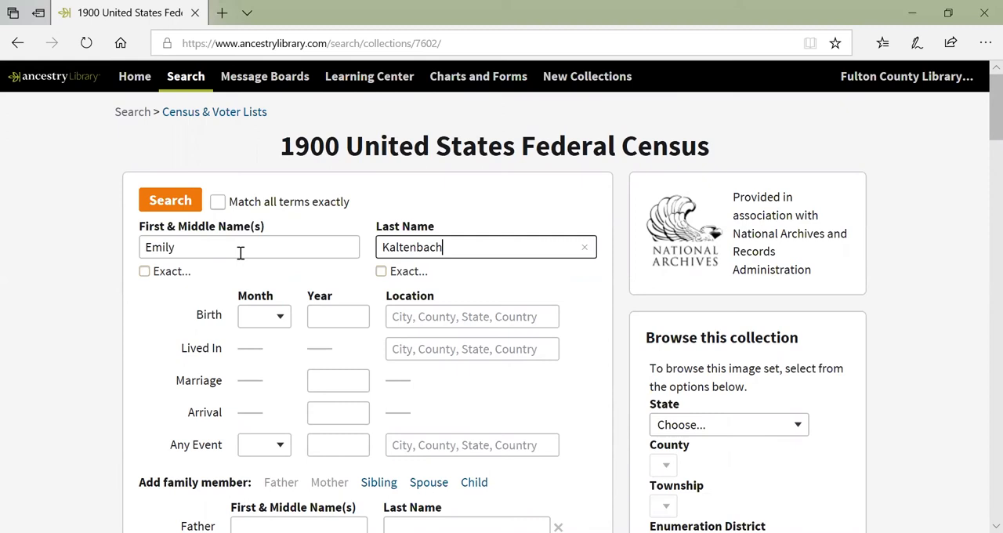
click(169, 200)
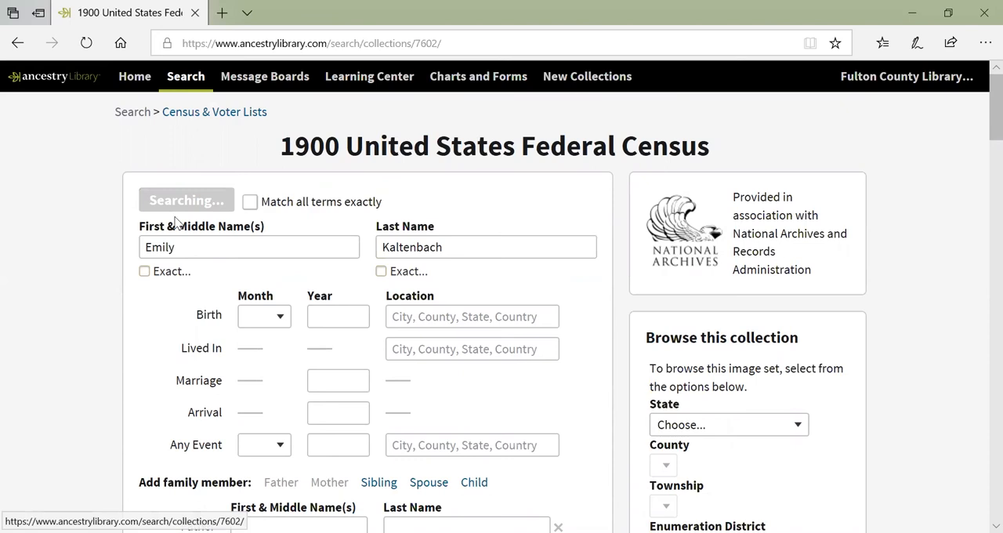
click(185, 200)
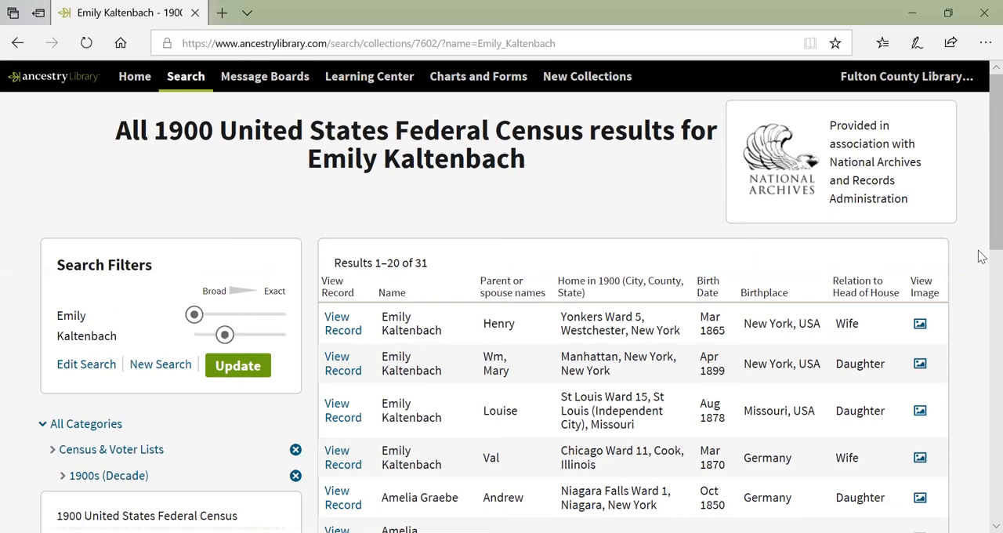
scroll(down, 3)
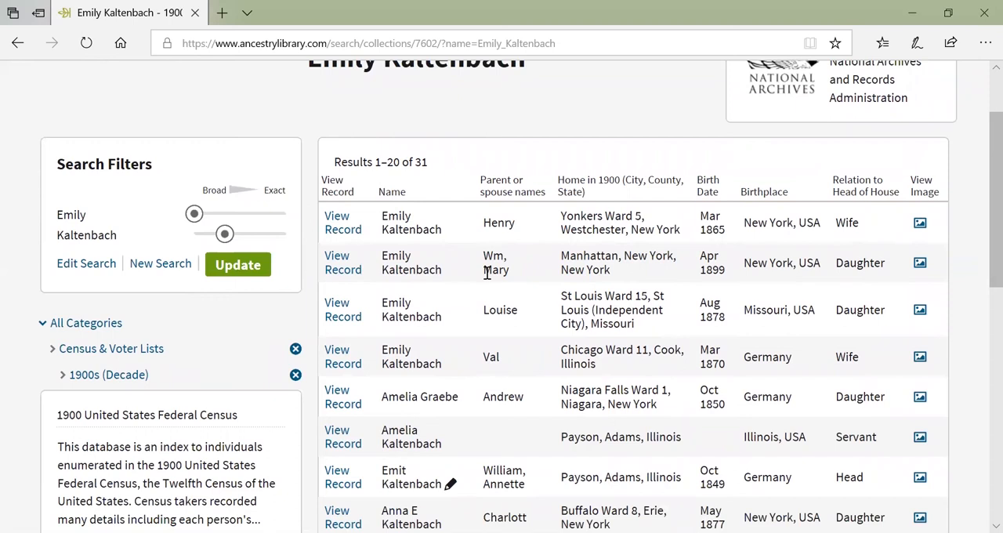
mouse_move(398, 256)
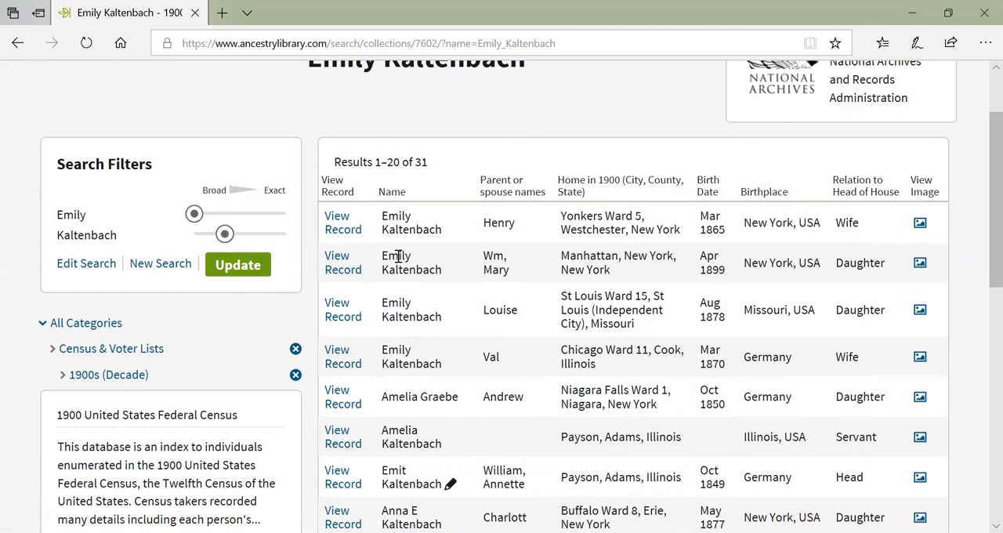
click(341, 263)
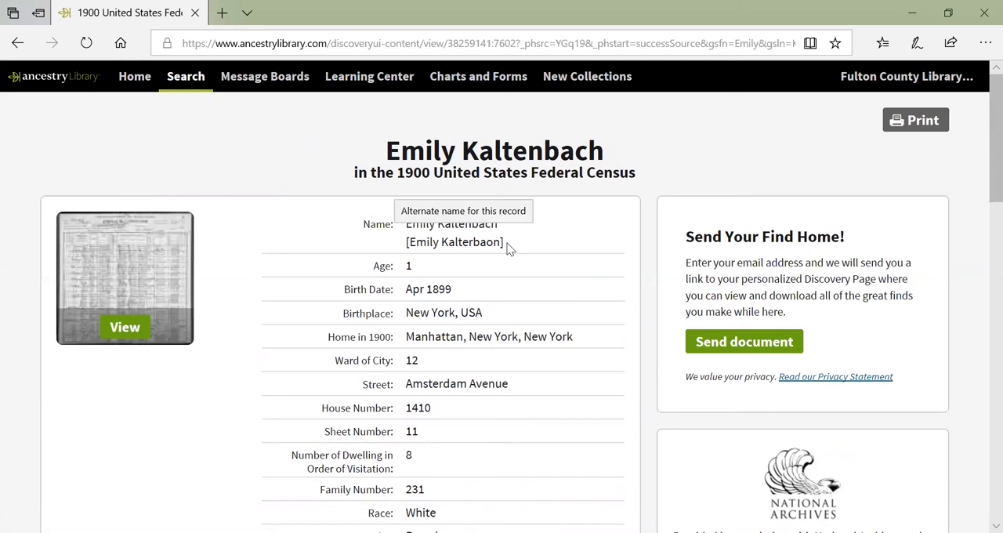
mouse_move(537, 246)
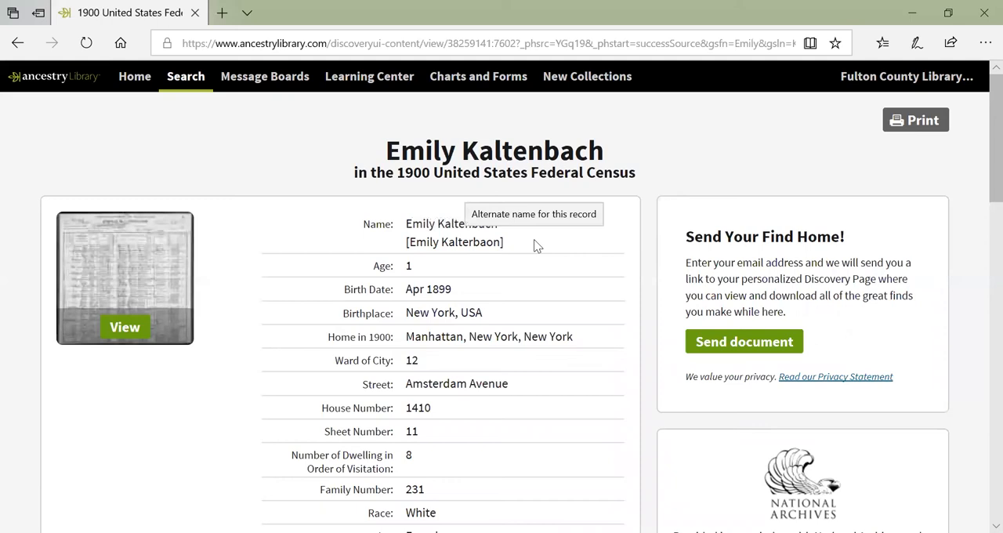
mouse_move(477, 241)
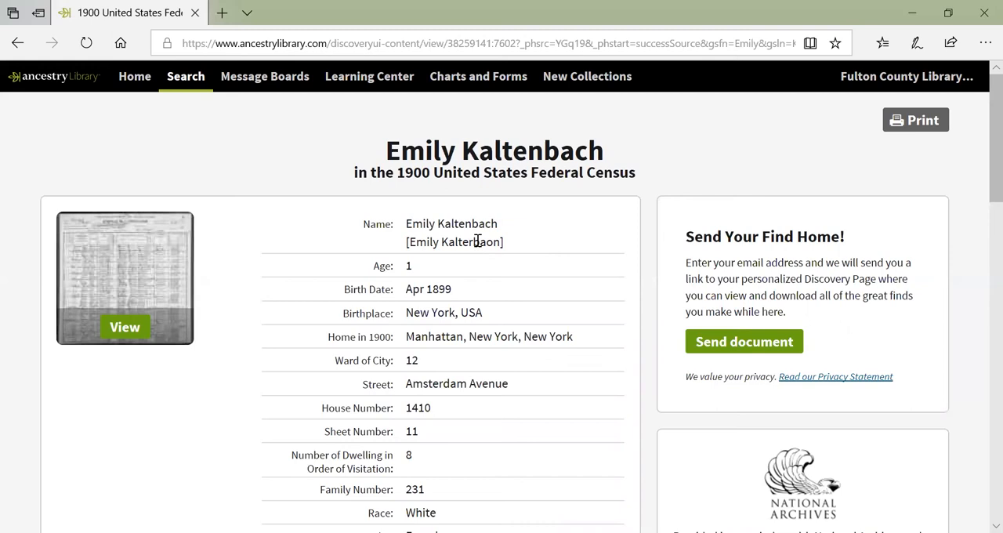
mouse_move(411, 267)
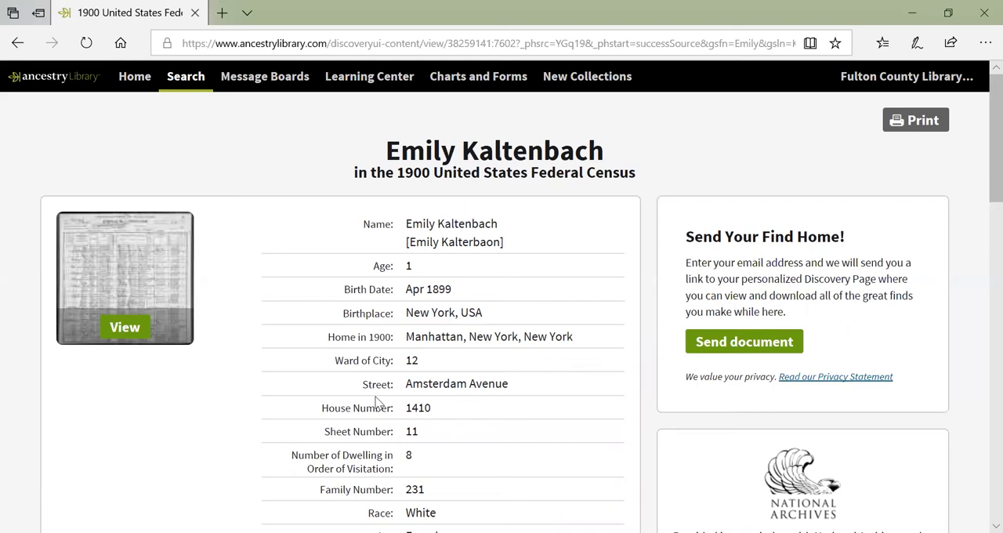
scroll(down, 3)
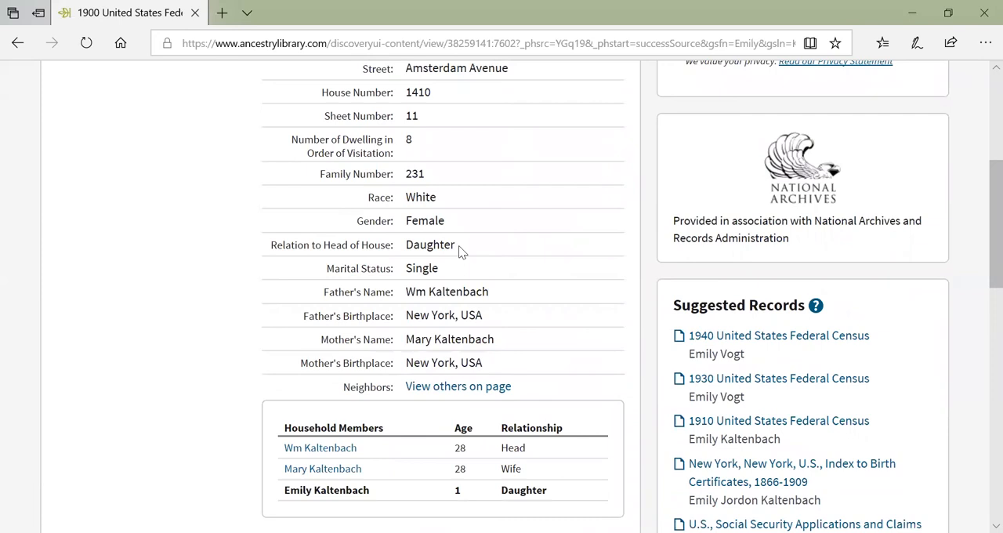
double_click(413, 291)
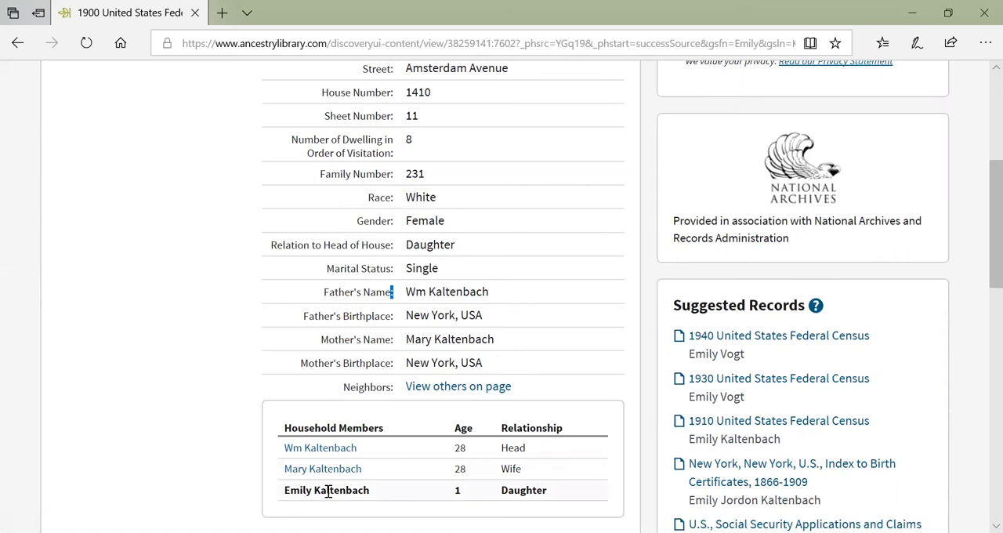
mouse_move(323, 467)
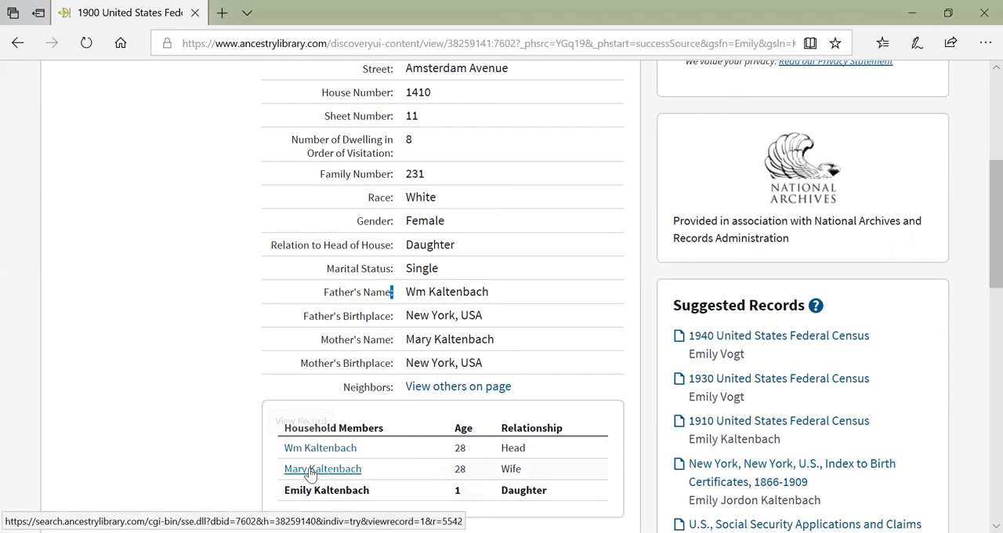
click(320, 448)
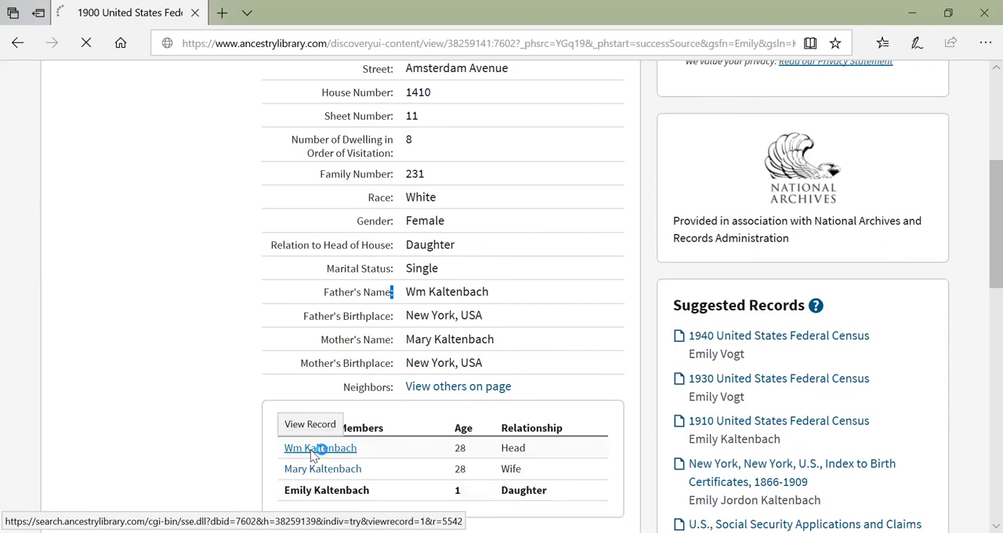
click(319, 448)
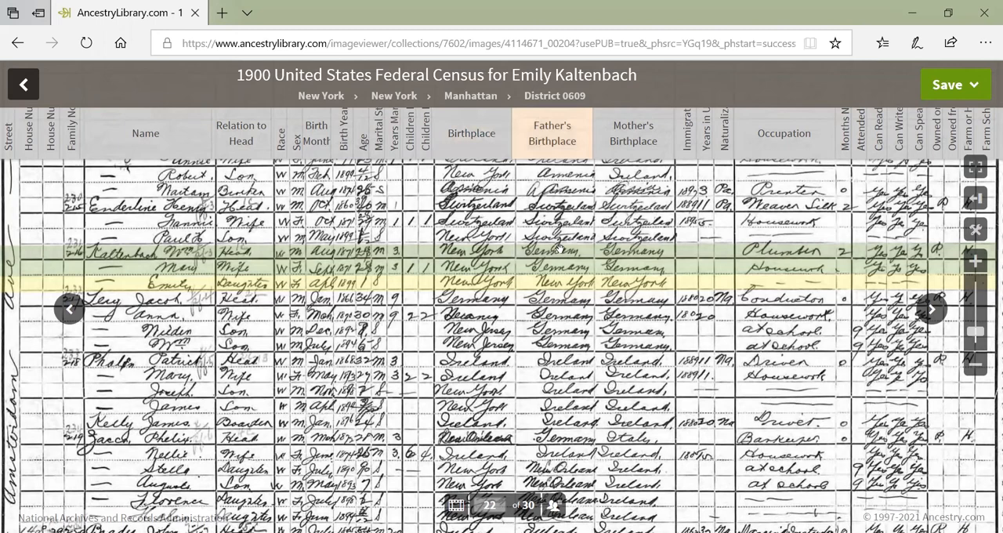
mouse_move(793, 251)
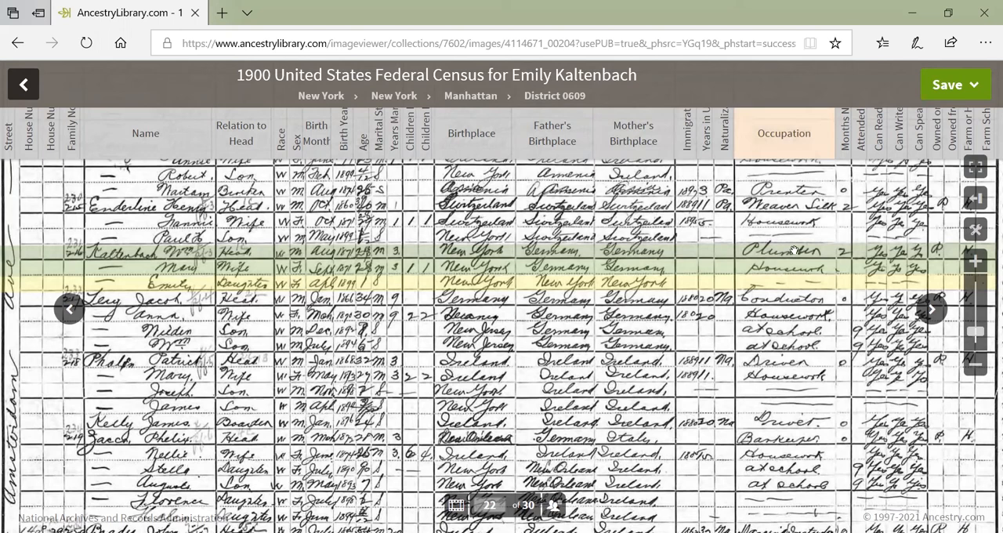
mouse_move(940, 274)
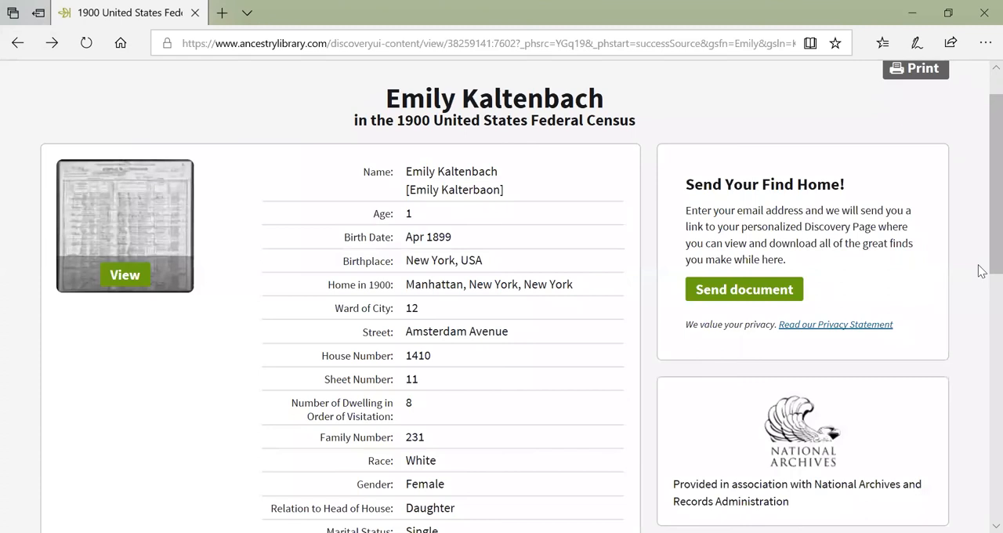
scroll(down, 3)
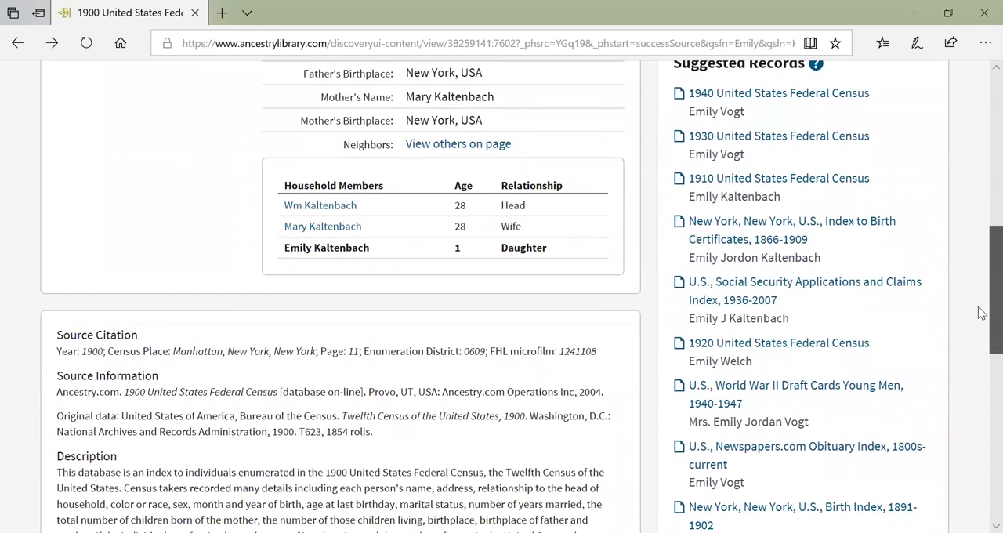
scroll(down, 3)
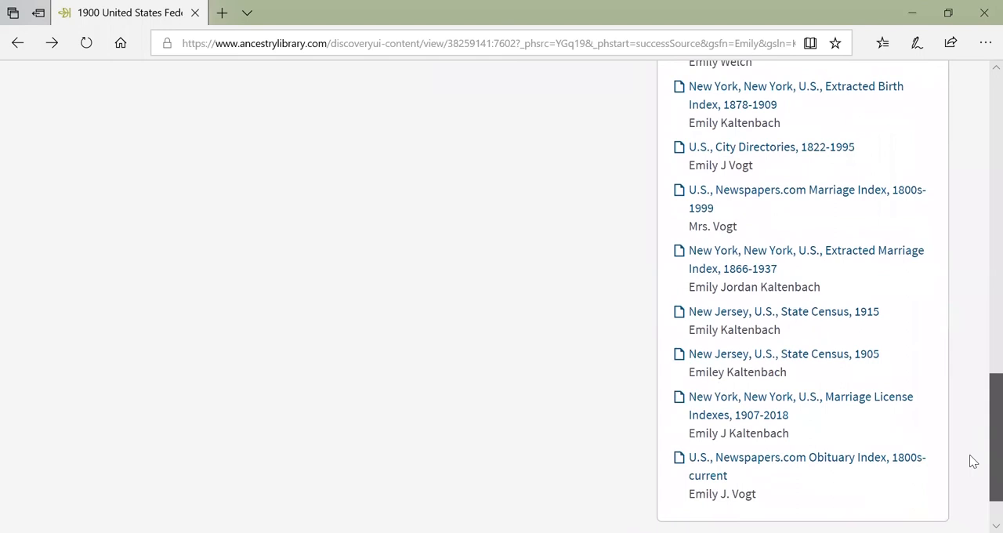
scroll(up, 3)
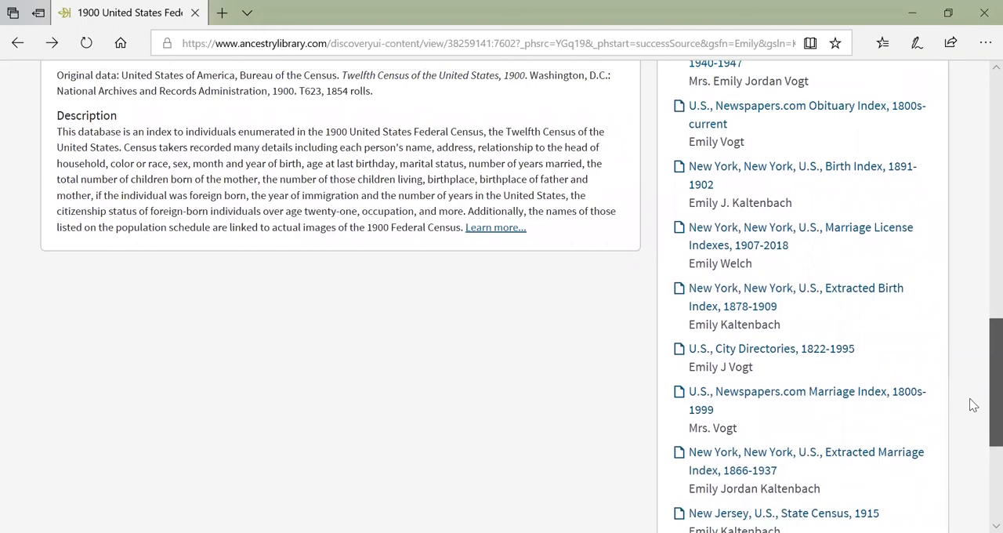
scroll(up, 3)
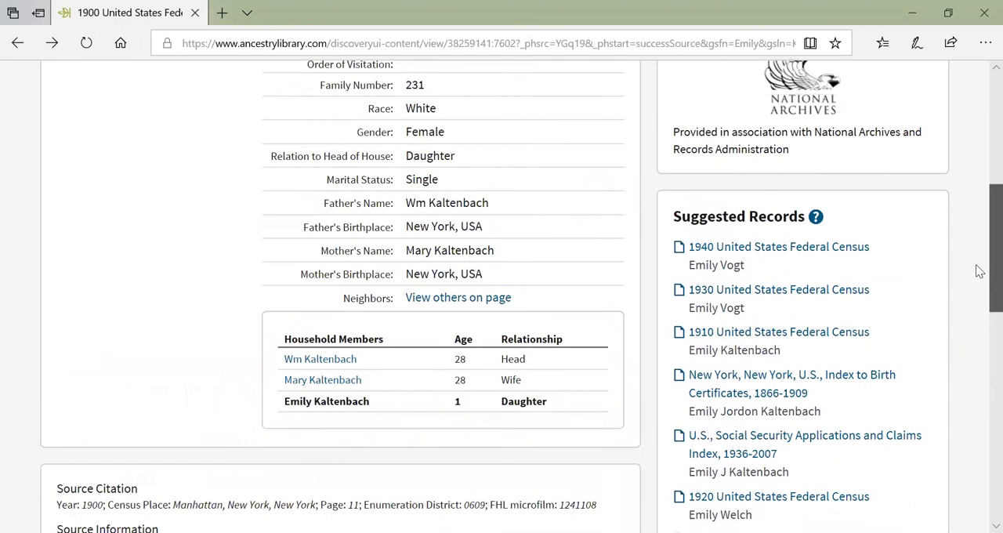
scroll(down, 3)
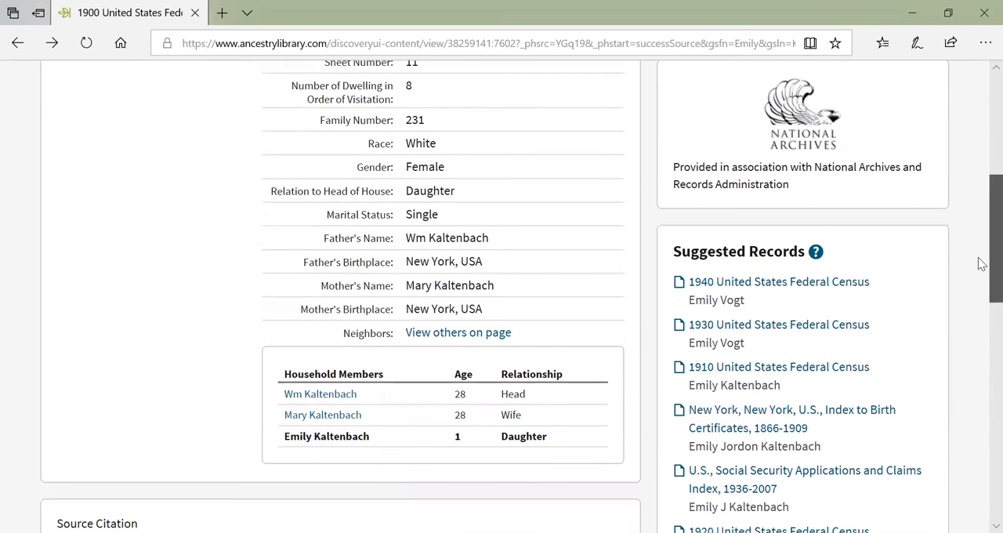
Step: Open Emily Kaltenbach's 1910 census record in a new tab and review its household members
click(779, 366)
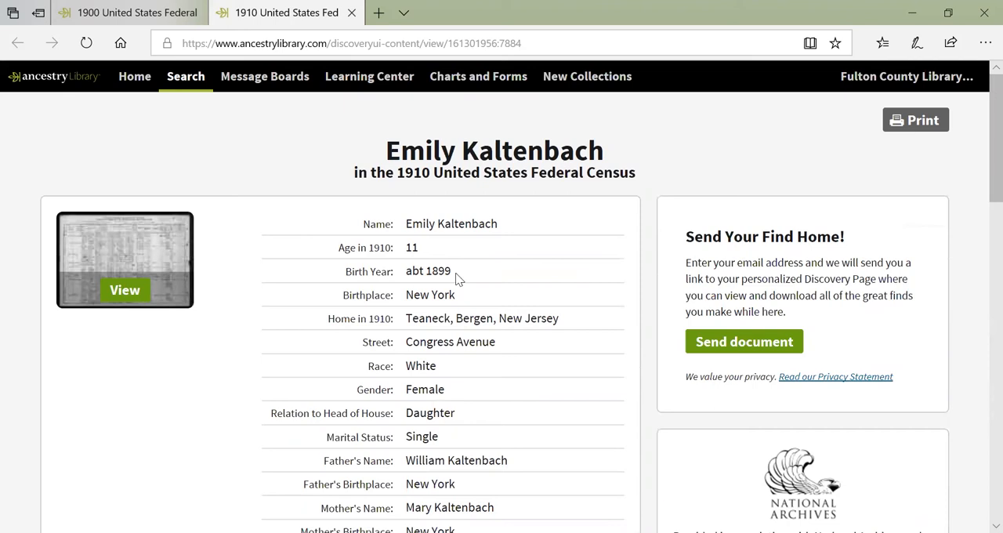
mouse_move(430, 275)
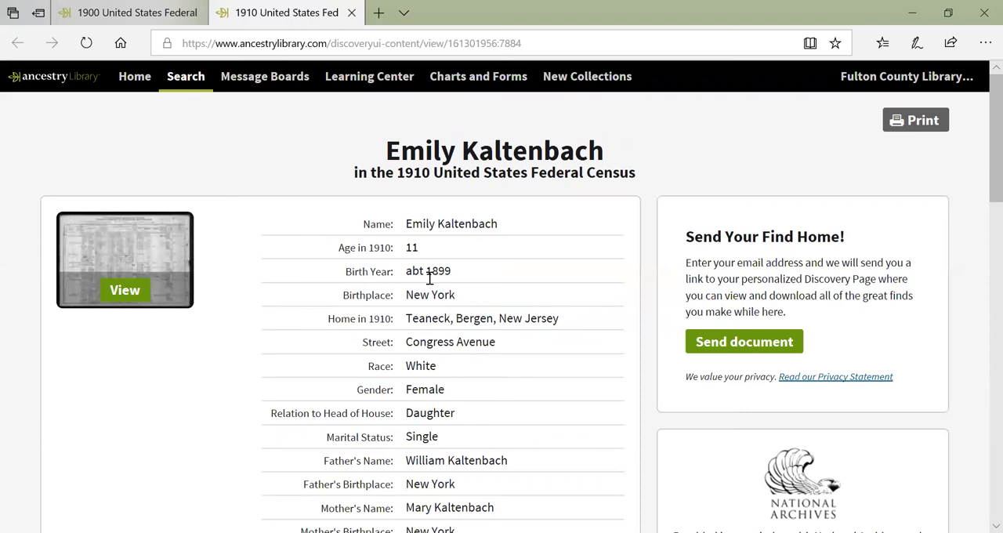
mouse_move(733, 258)
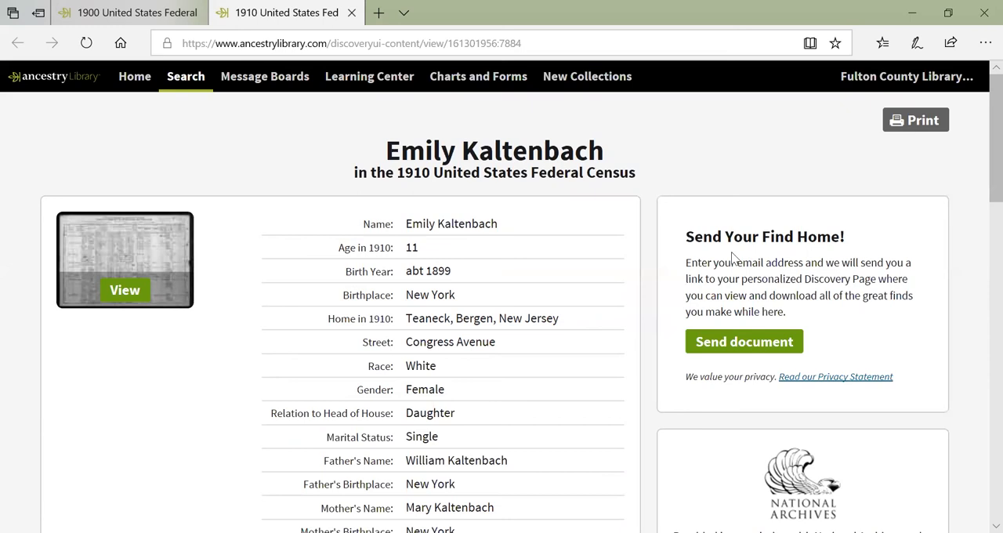
scroll(down, 3)
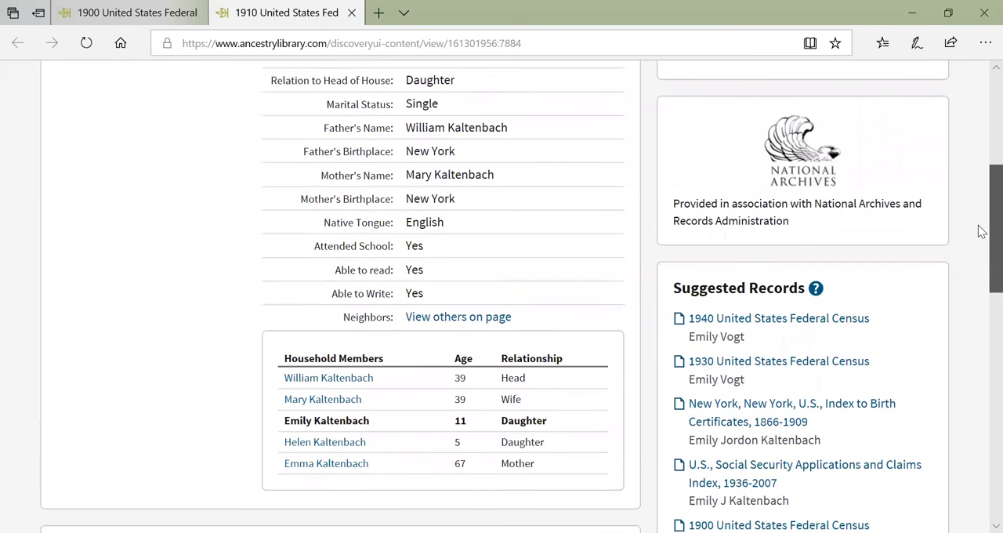
scroll(down, 3)
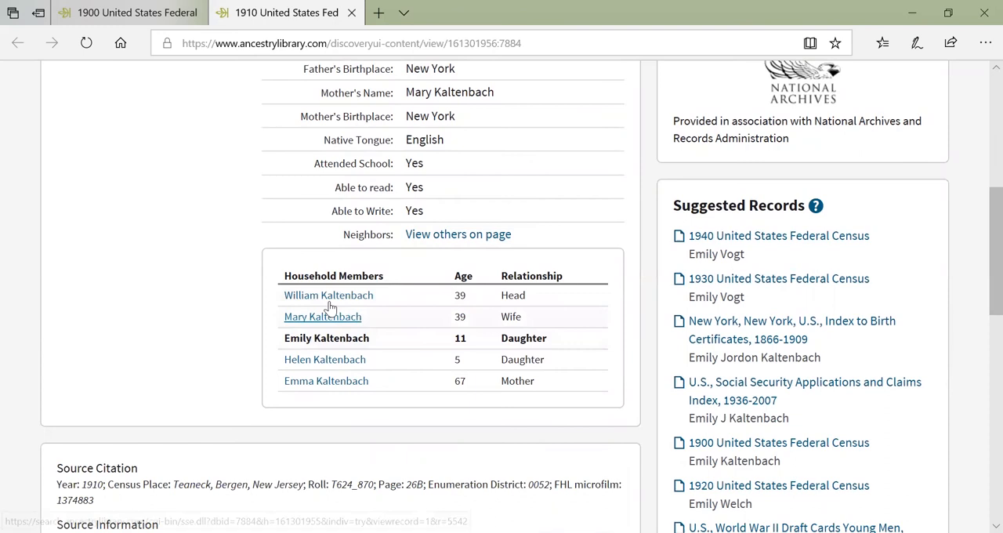
mouse_move(324, 359)
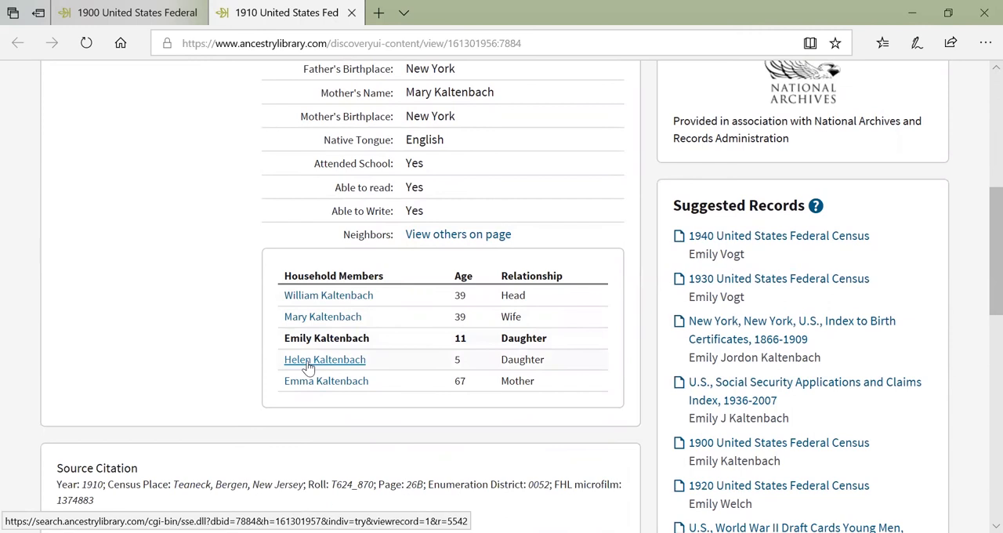
mouse_move(326, 380)
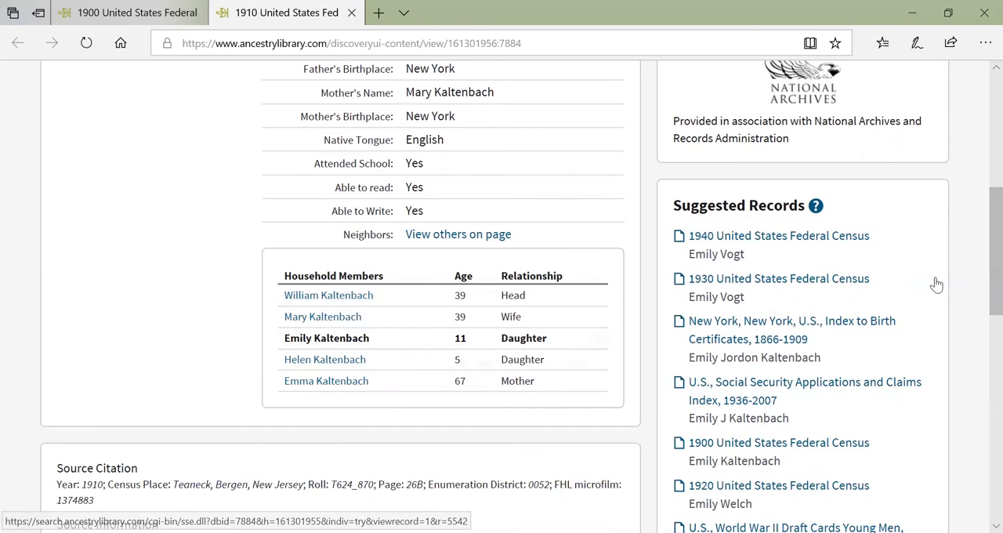
scroll(down, 3)
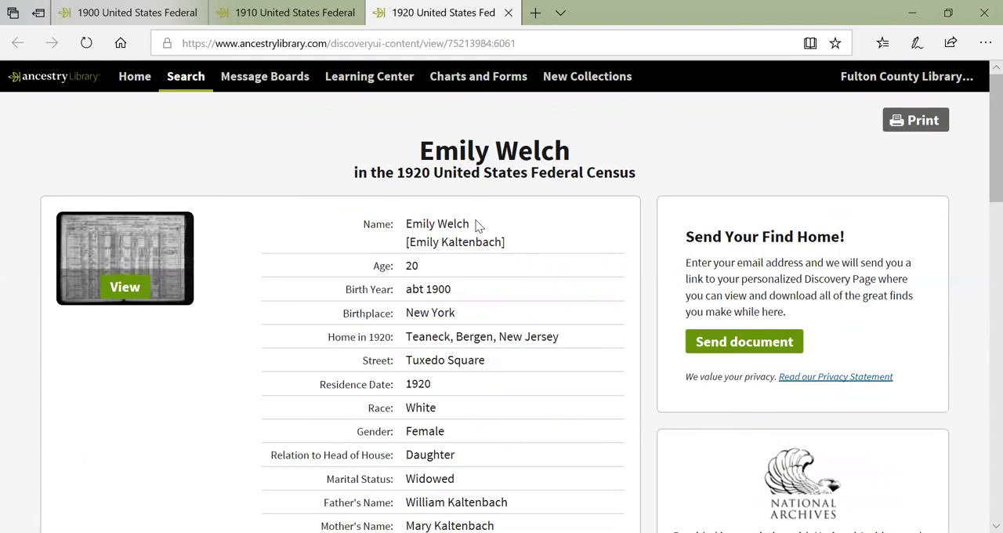
mouse_move(407, 288)
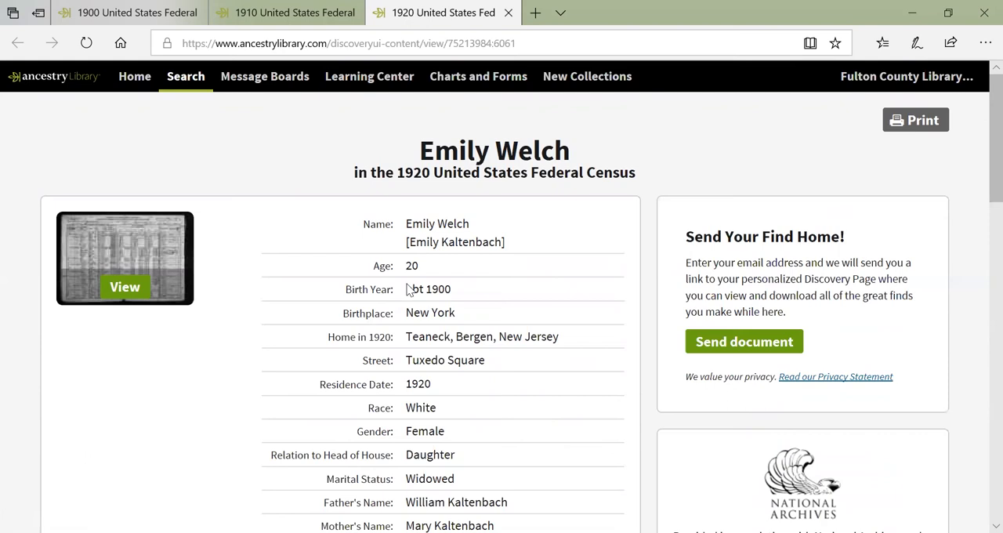
mouse_move(548, 361)
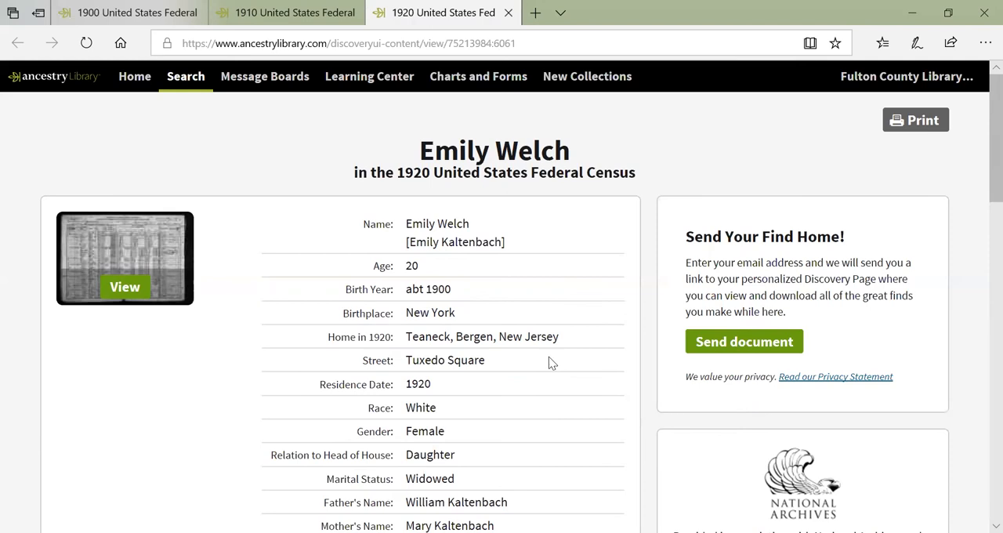
Step: Review Emily's 1920 household table, then open her 1930 census record from Suggested Records
double_click(429, 455)
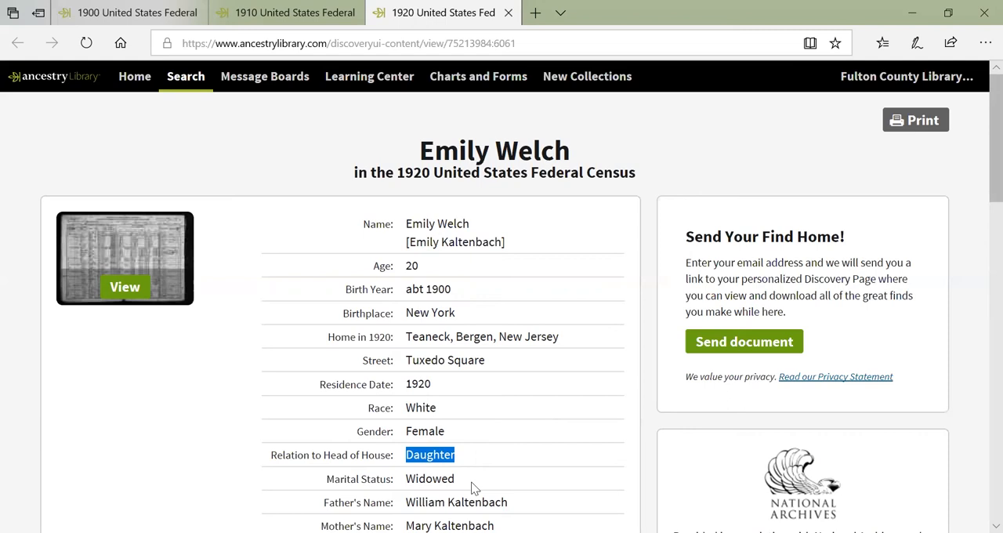
scroll(down, 3)
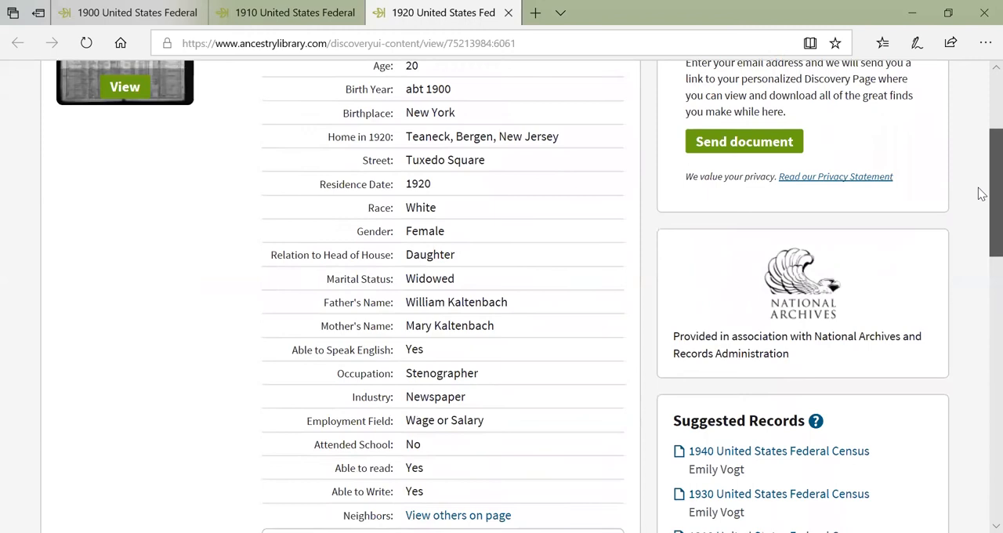
scroll(down, 3)
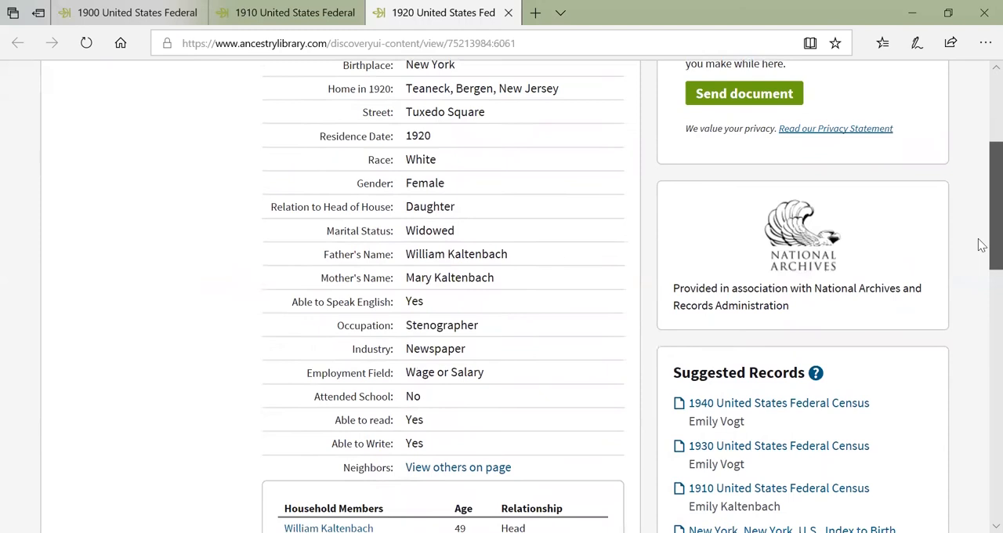
scroll(down, 3)
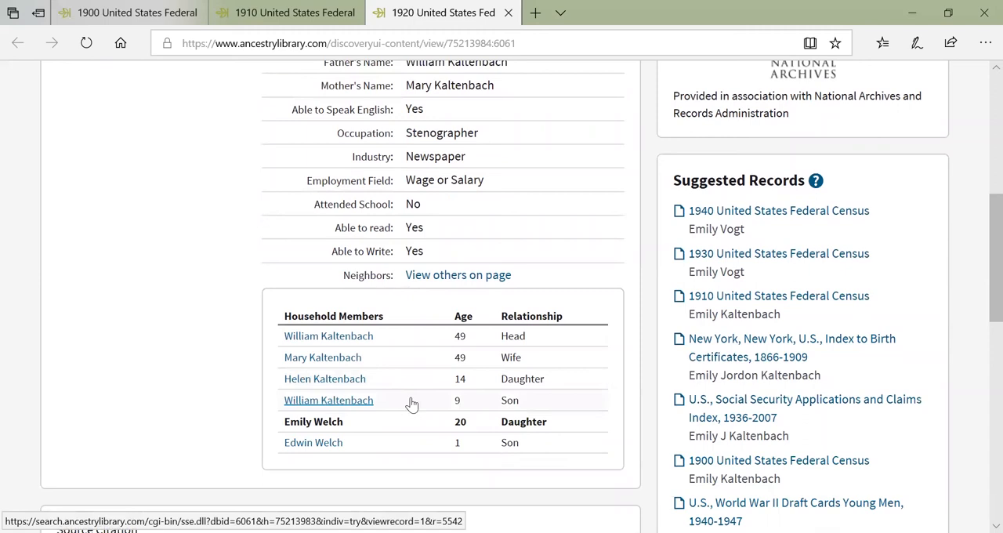
mouse_move(379, 452)
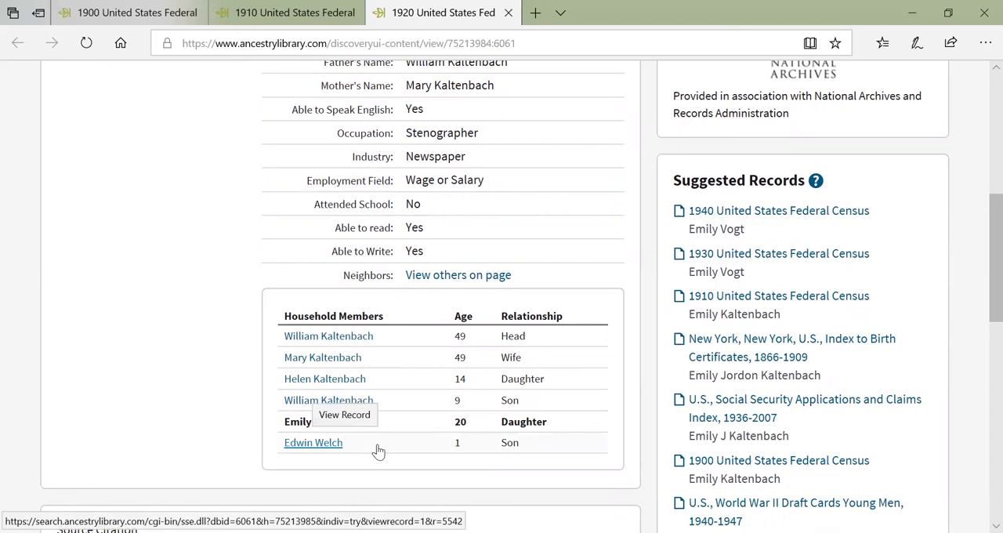
mouse_move(981, 456)
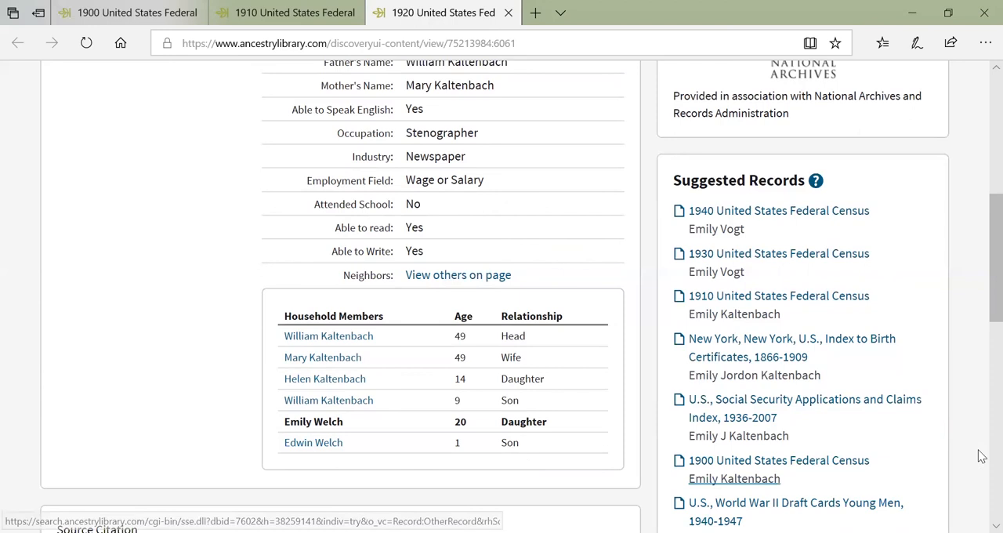
scroll(up, 3)
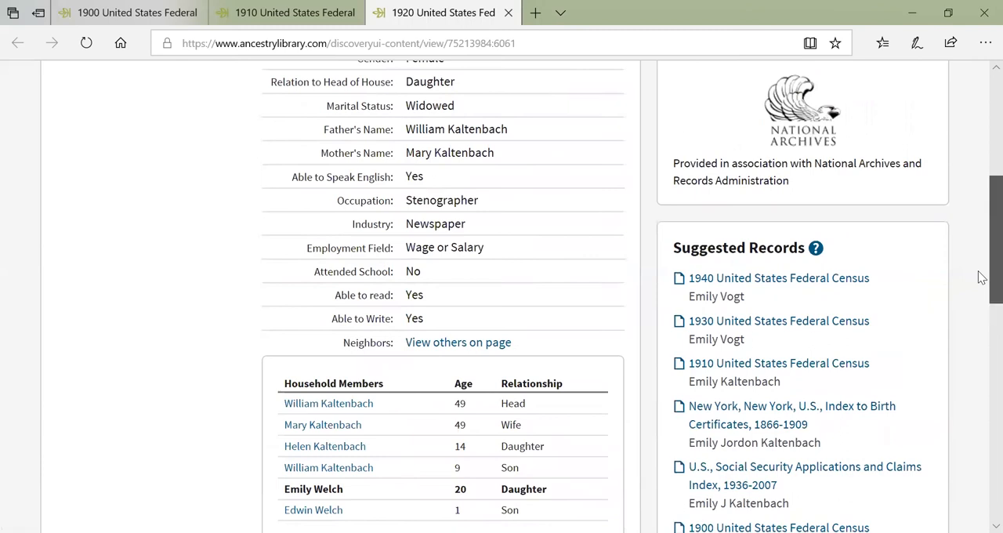
click(777, 276)
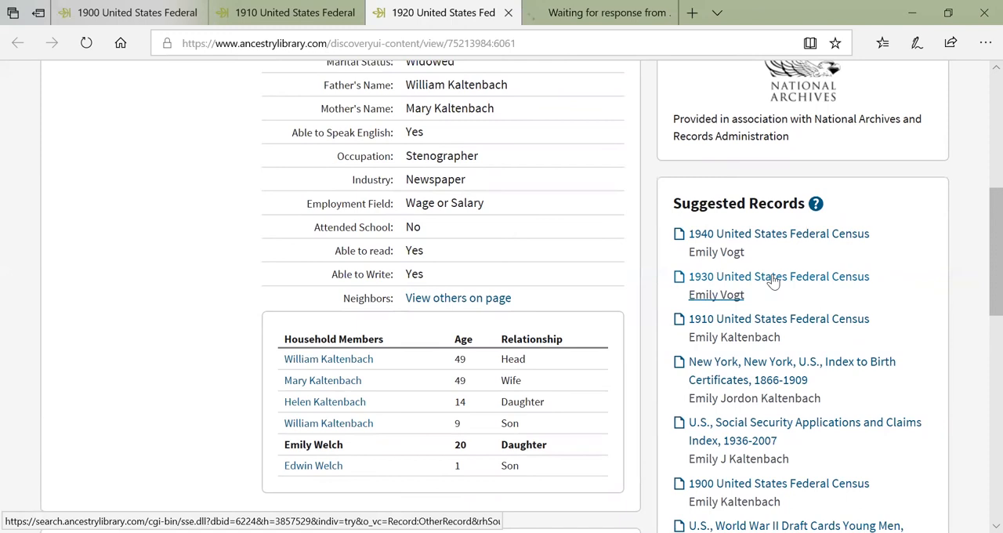
click(777, 276)
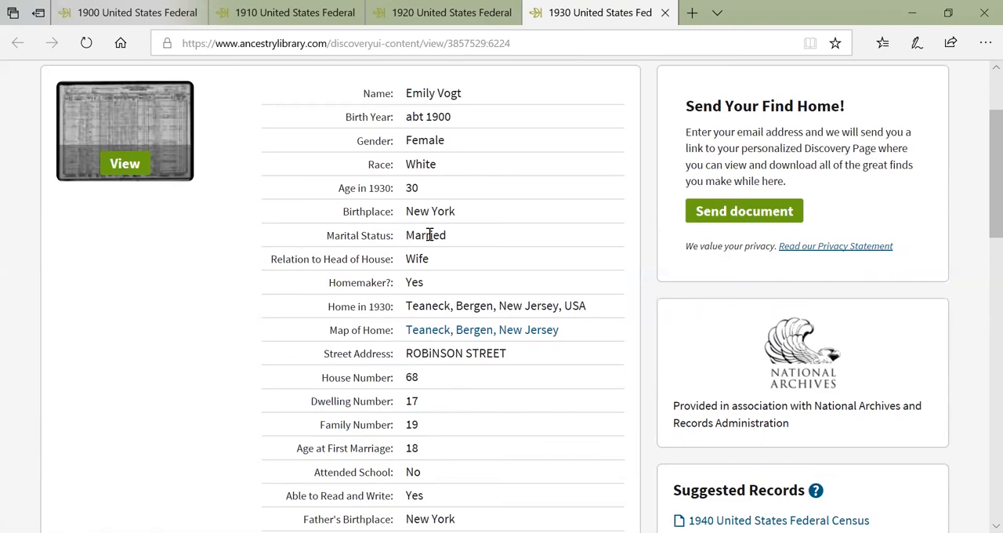
scroll(down, 3)
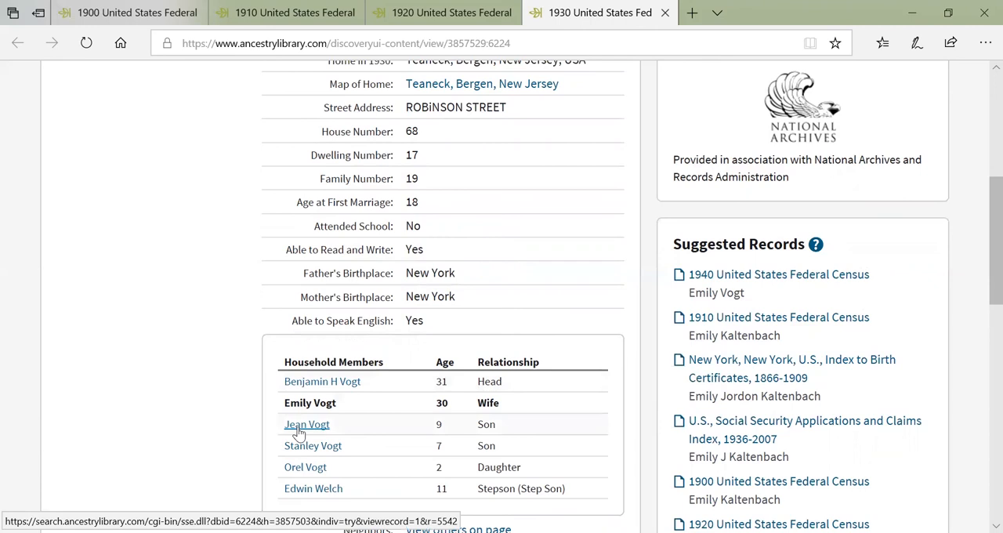
mouse_move(306, 467)
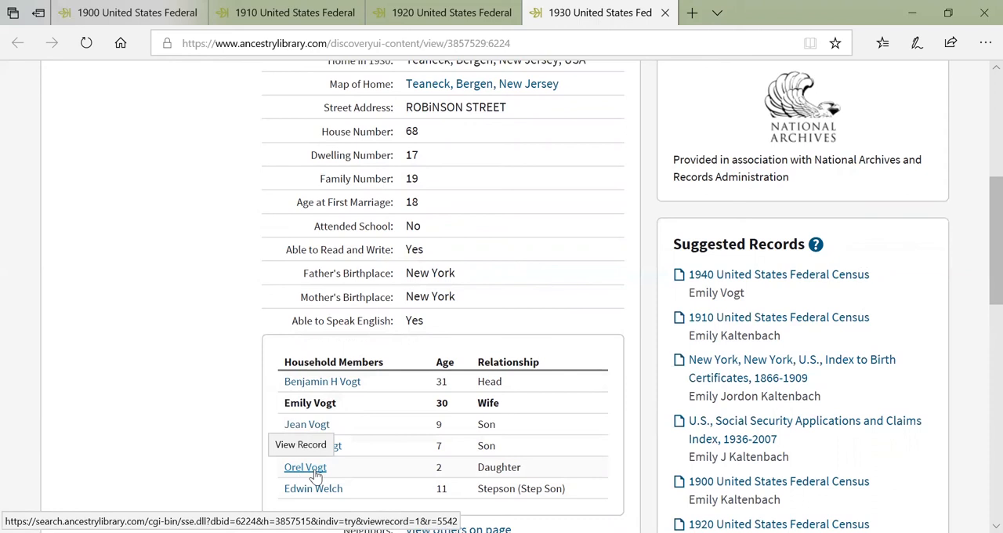
mouse_move(376, 489)
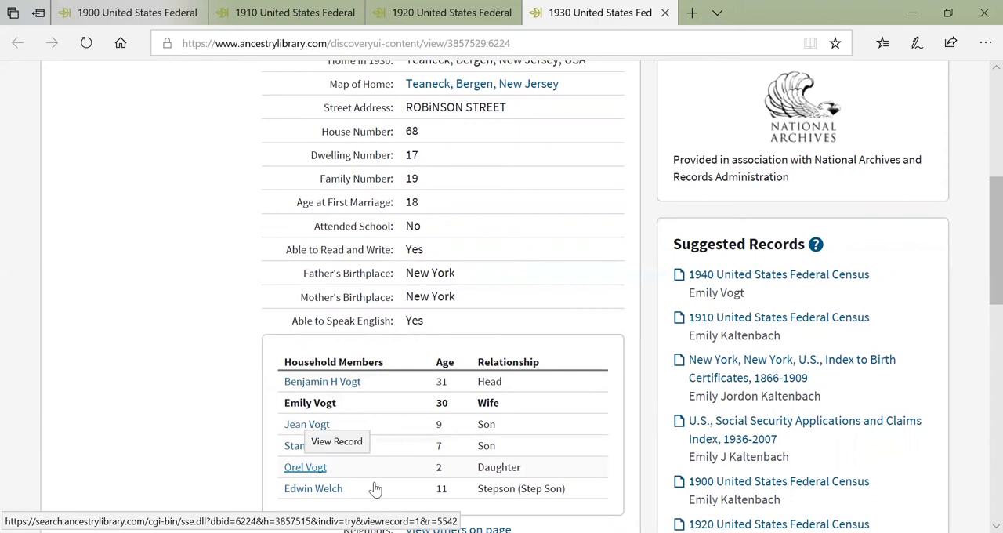
mouse_move(394, 504)
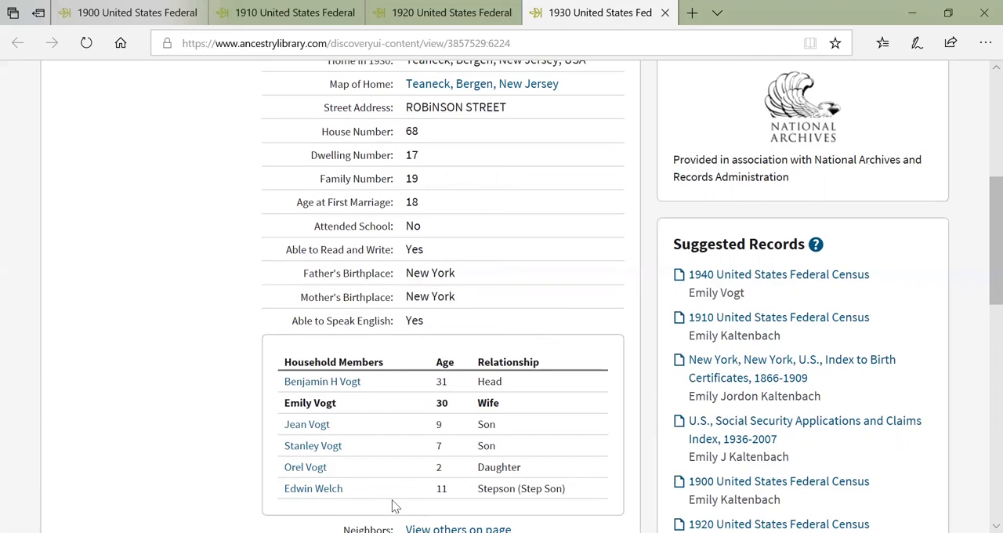
mouse_move(813, 263)
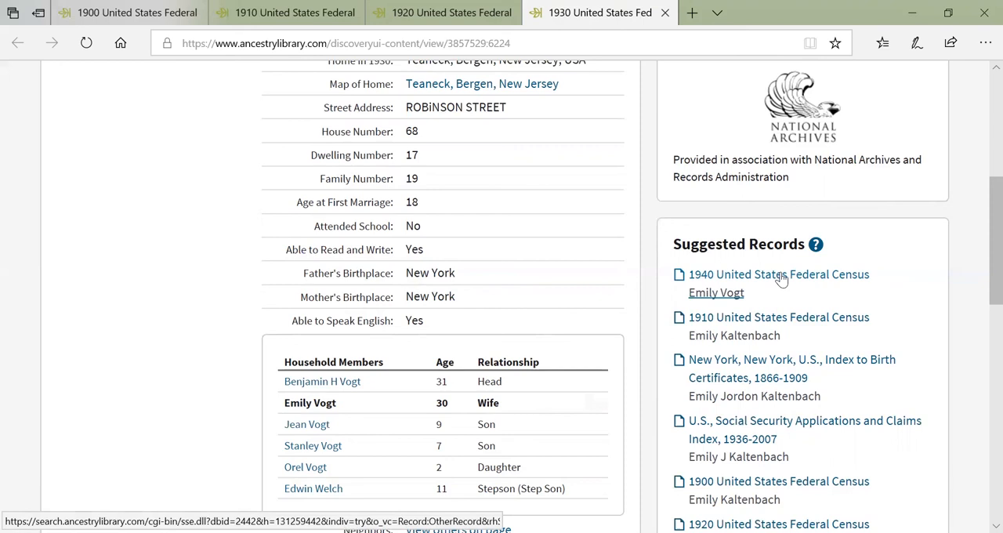
click(777, 274)
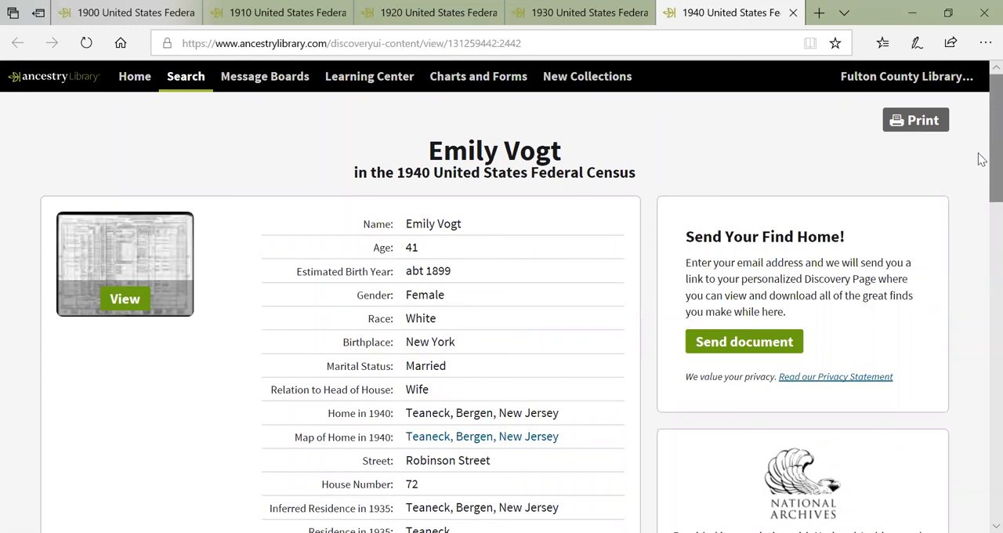
mouse_move(461, 273)
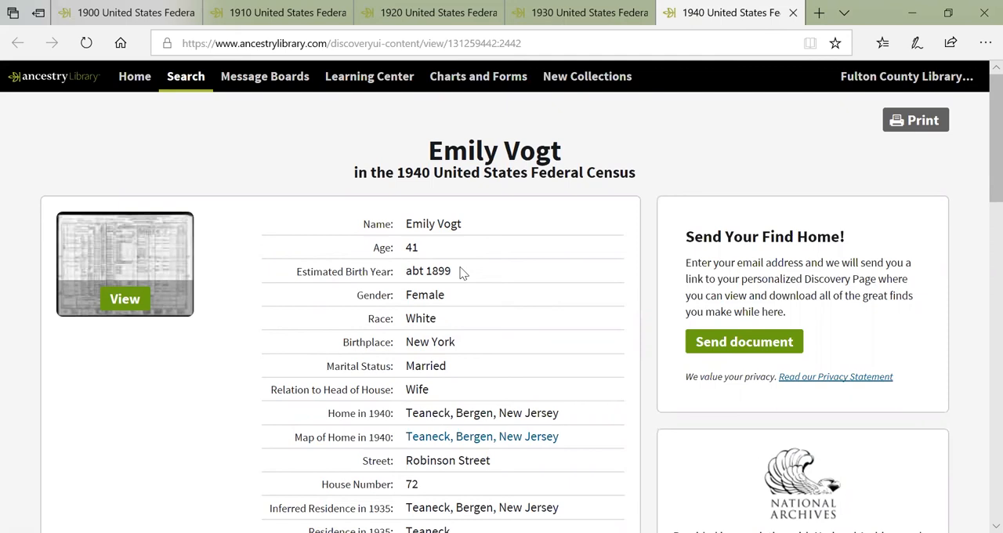
scroll(down, 3)
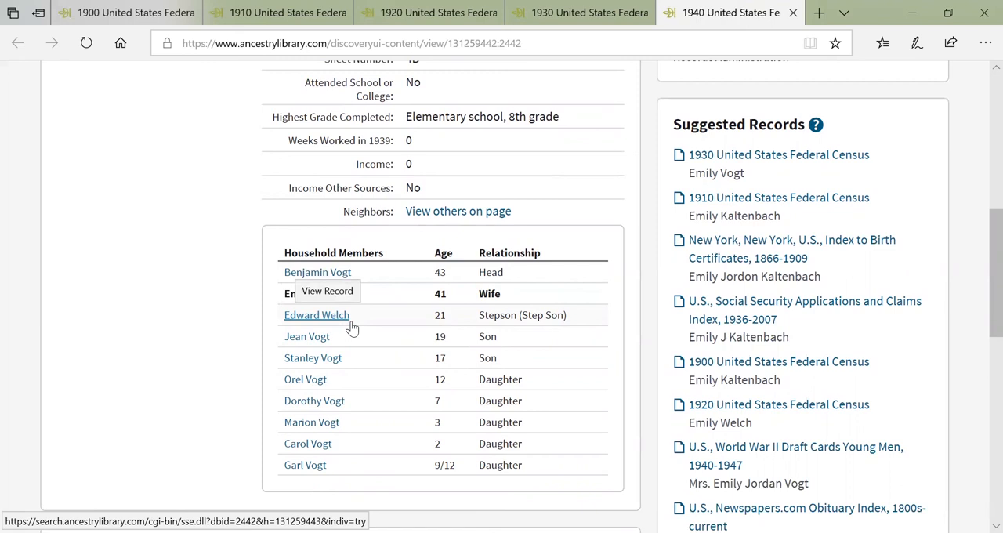
mouse_move(304, 380)
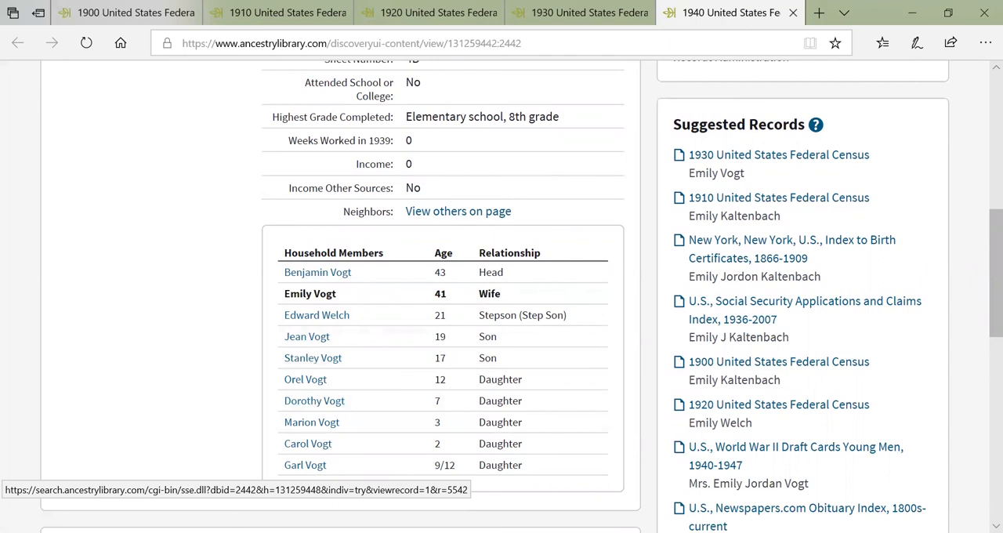
mouse_move(304, 464)
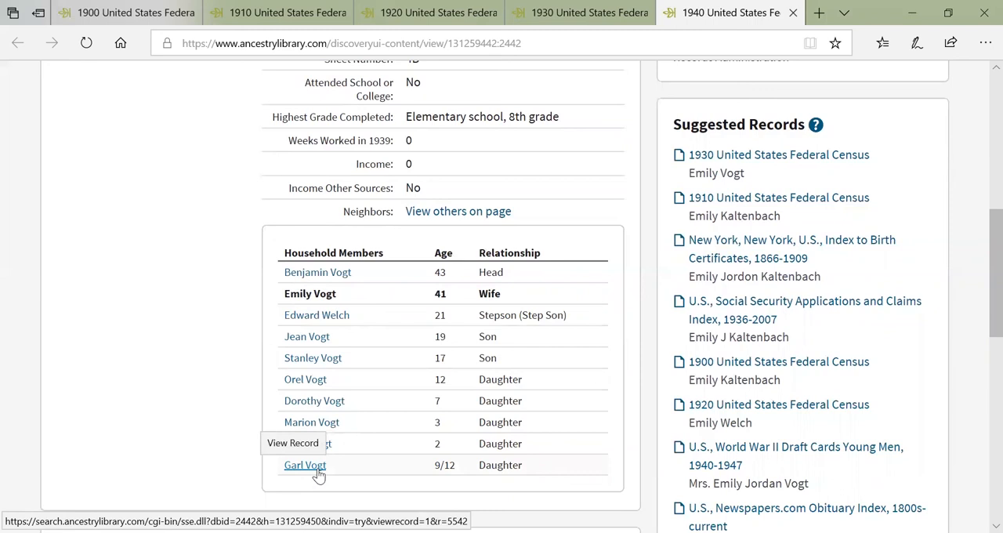
mouse_move(473, 476)
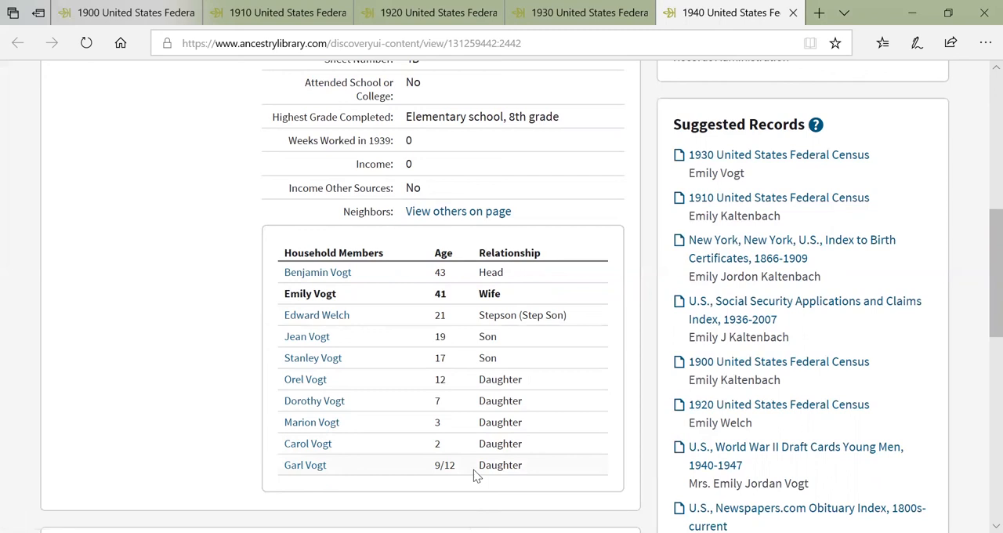
mouse_move(270, 271)
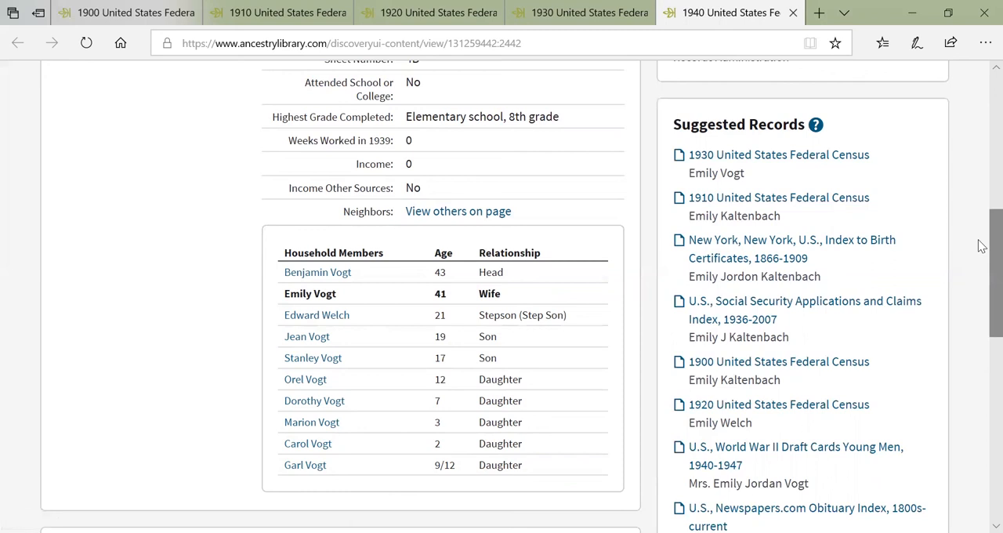
scroll(up, 3)
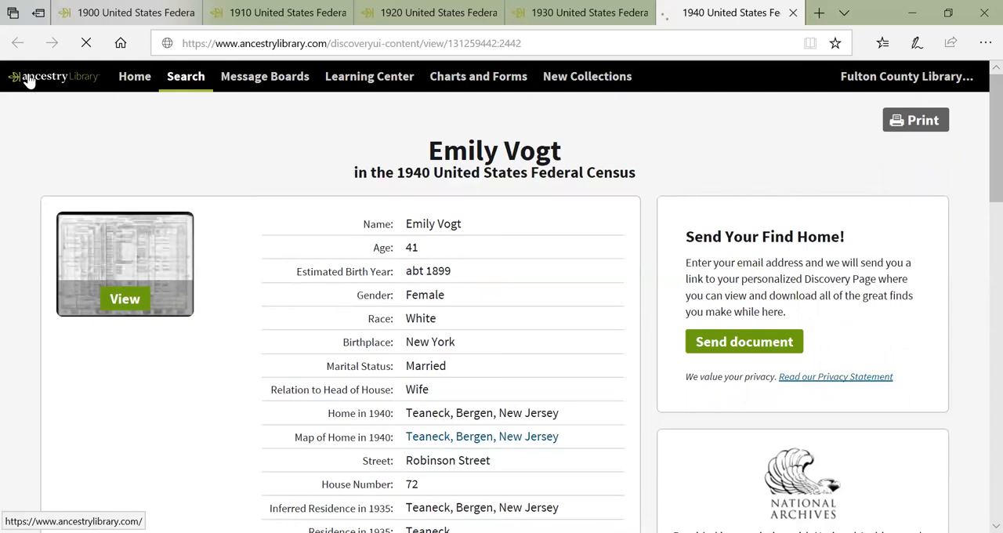
Step: Return to the Ancestry Library home page via the logo and look over its census search sections
click(53, 76)
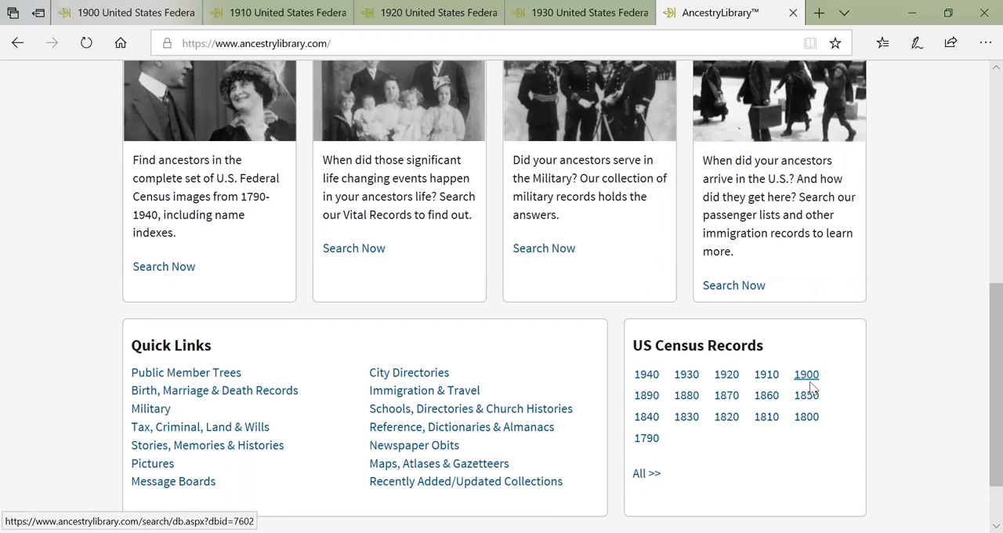
scroll(up, 3)
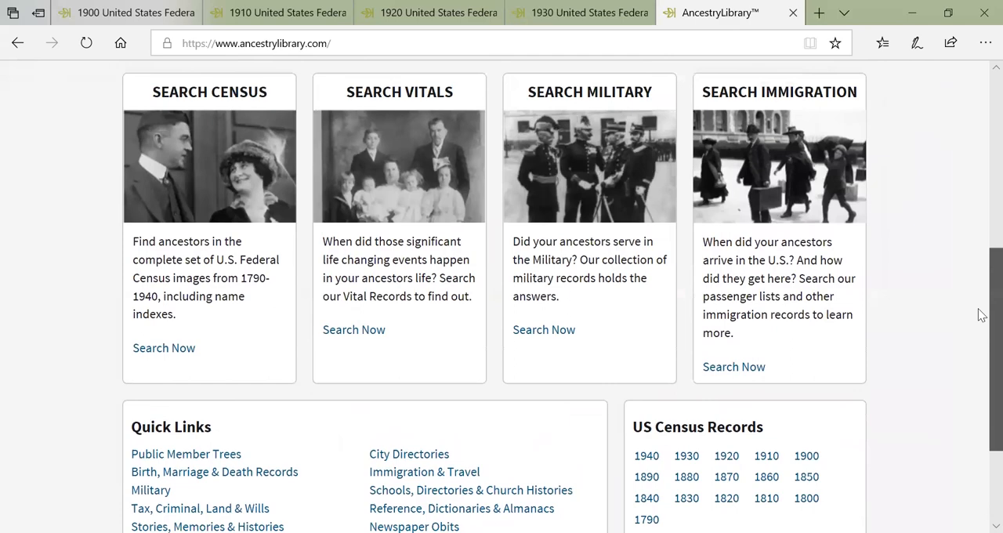
scroll(down, 3)
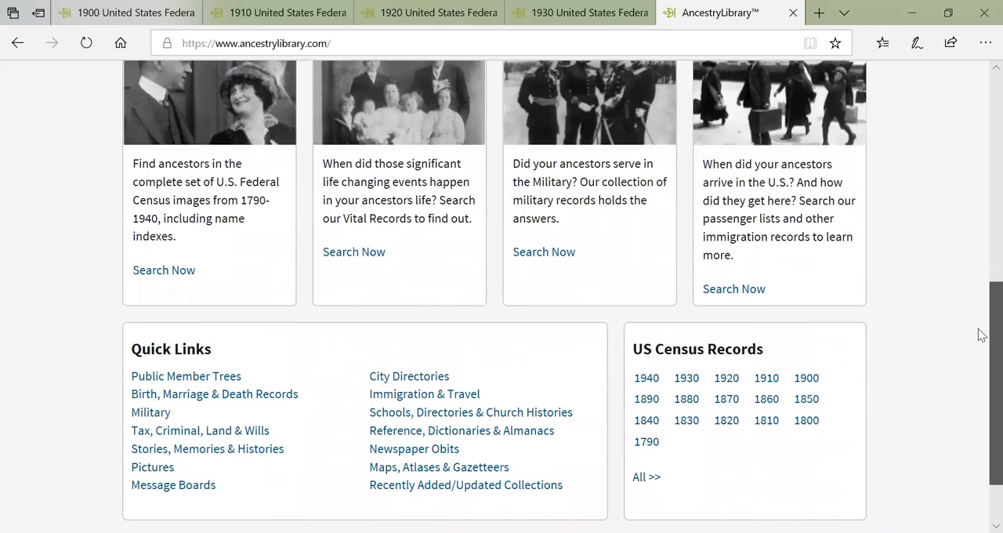
scroll(up, 3)
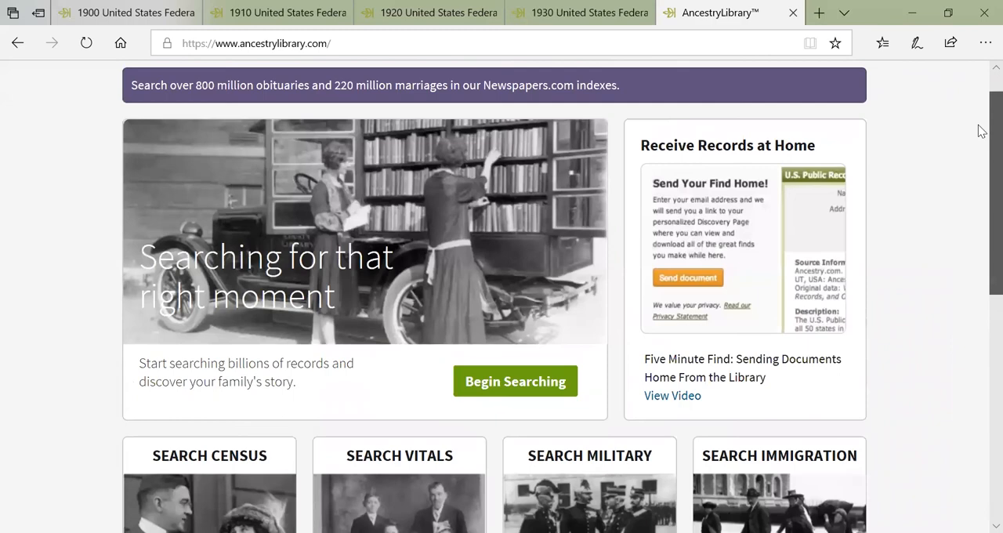